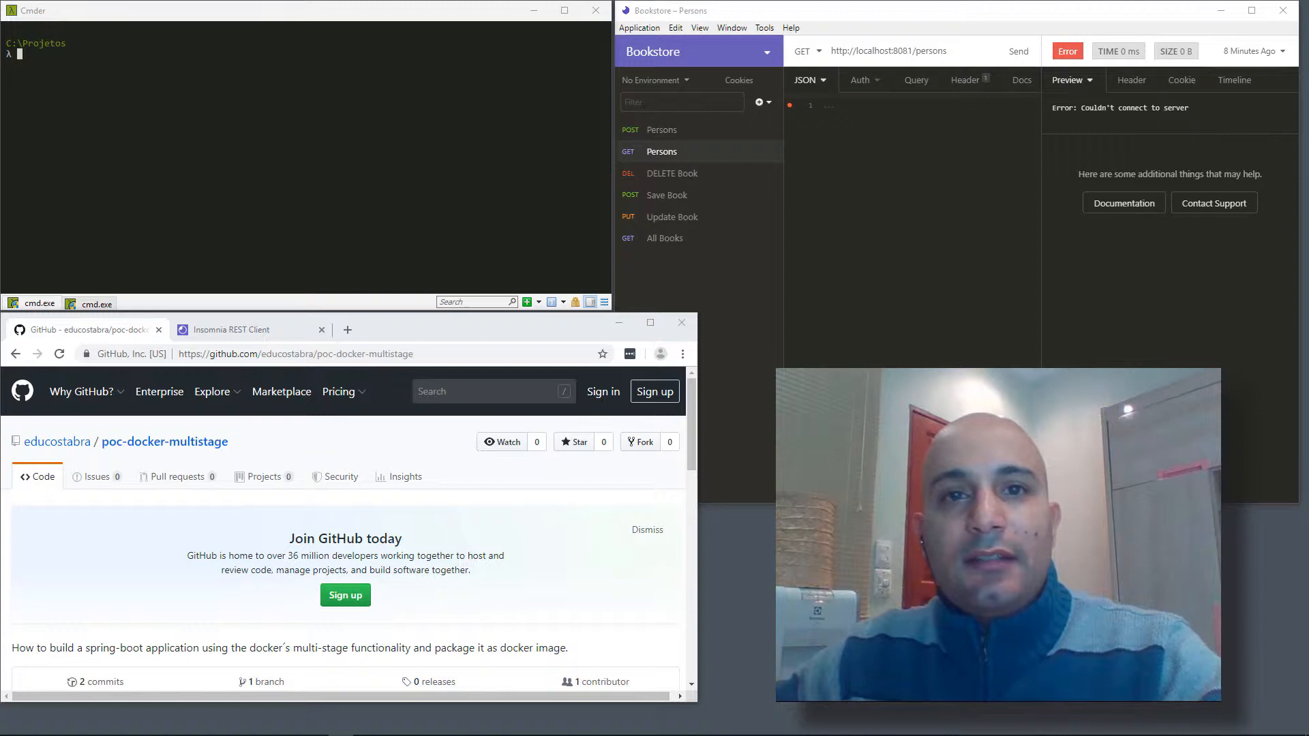
Step: Browse the poc-docker-multistage GitHub repository page and select its web address
scroll(down, 3)
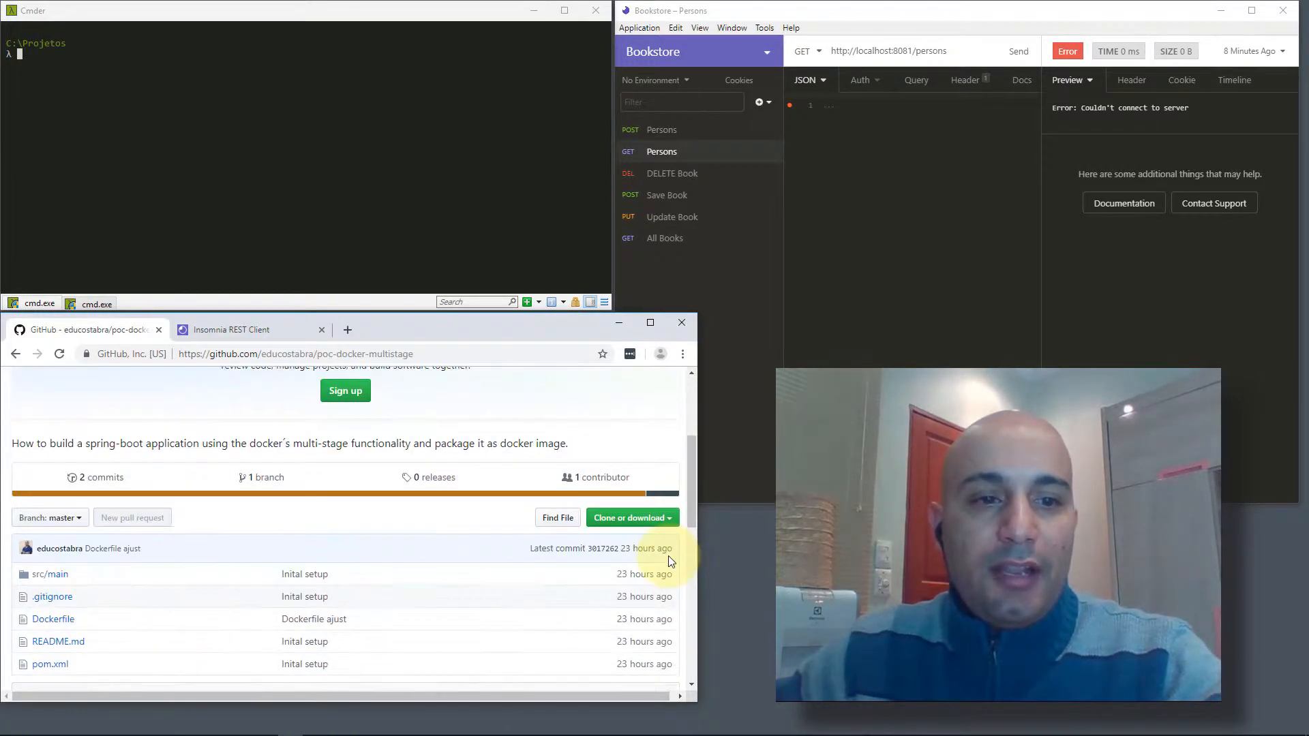
scroll(down, 3)
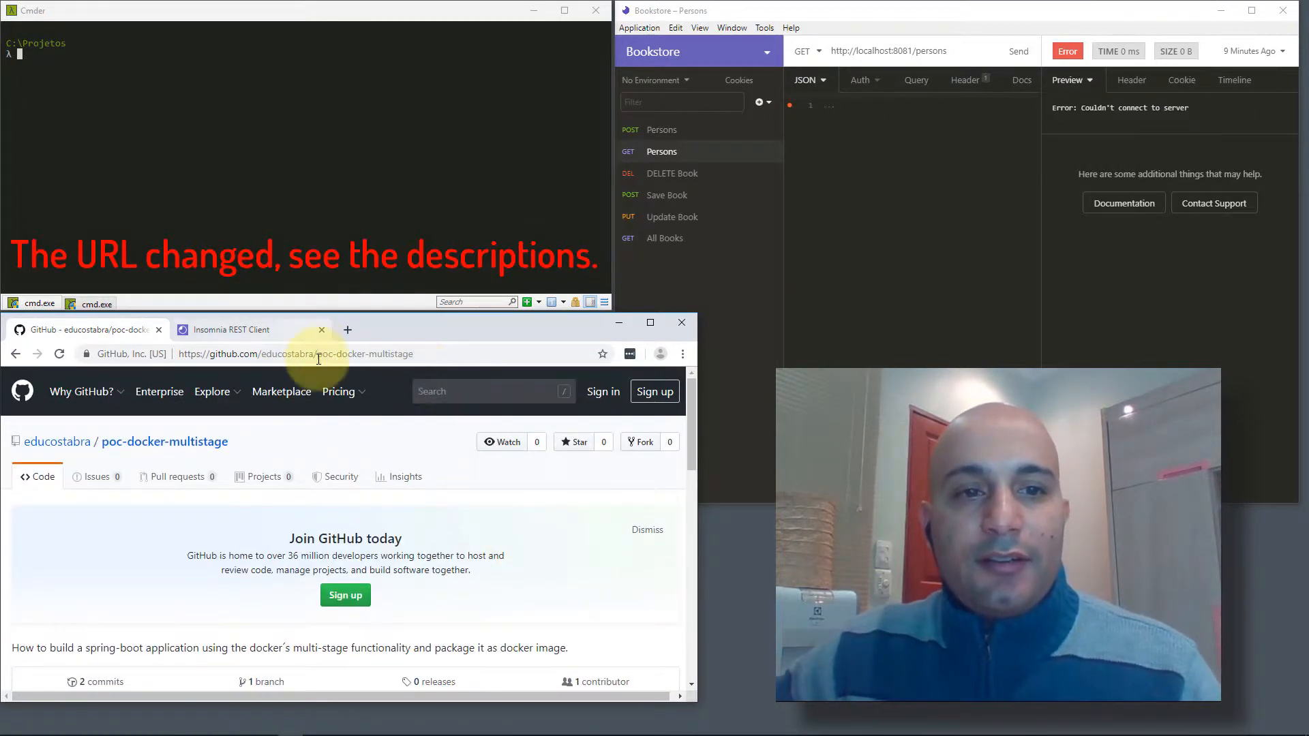
double_click(362, 354)
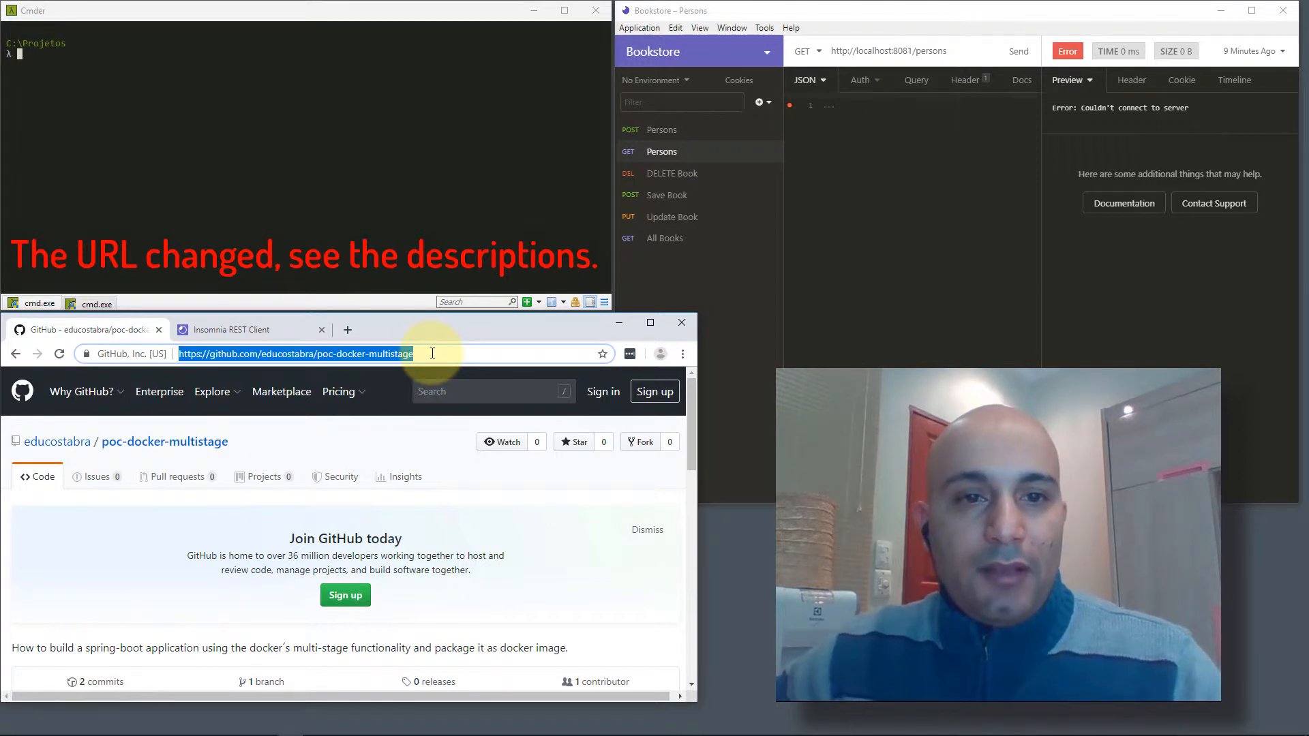
click(441, 204)
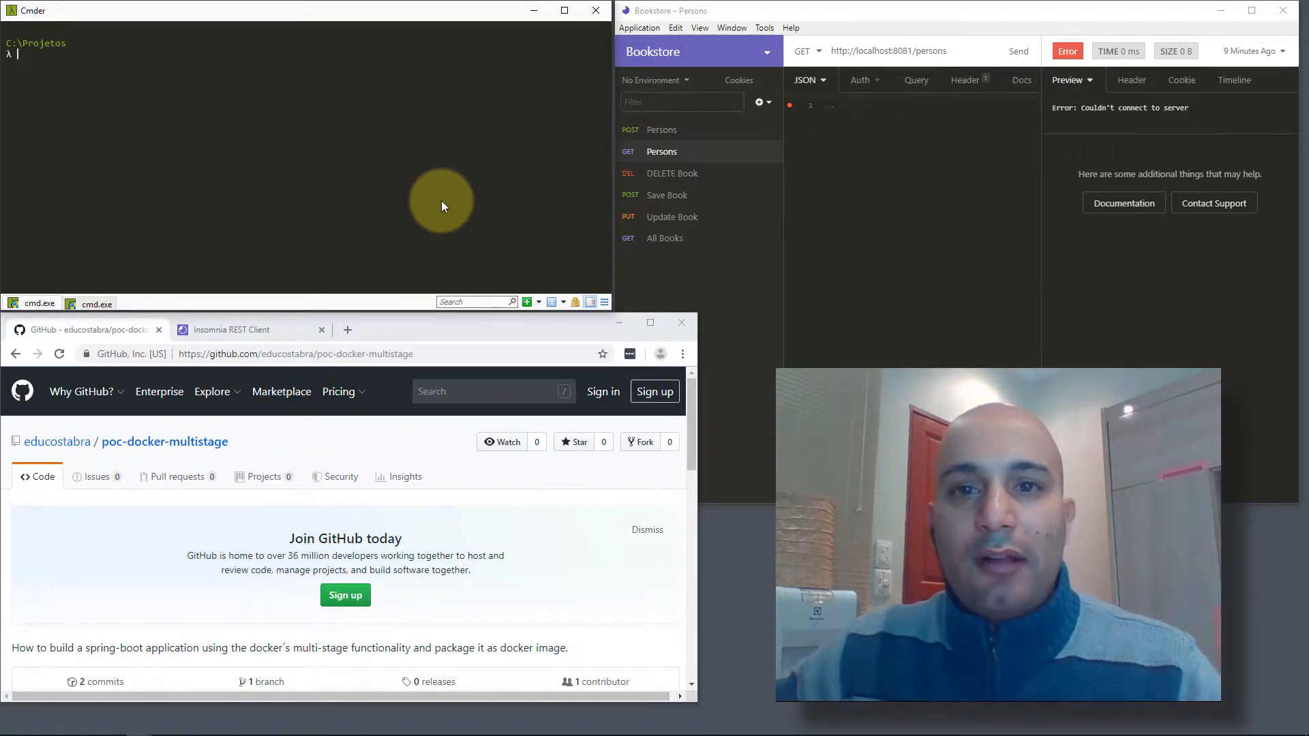
Step: Show the Insomnia REST client website and bring the Insomnia request window forward
click(233, 329)
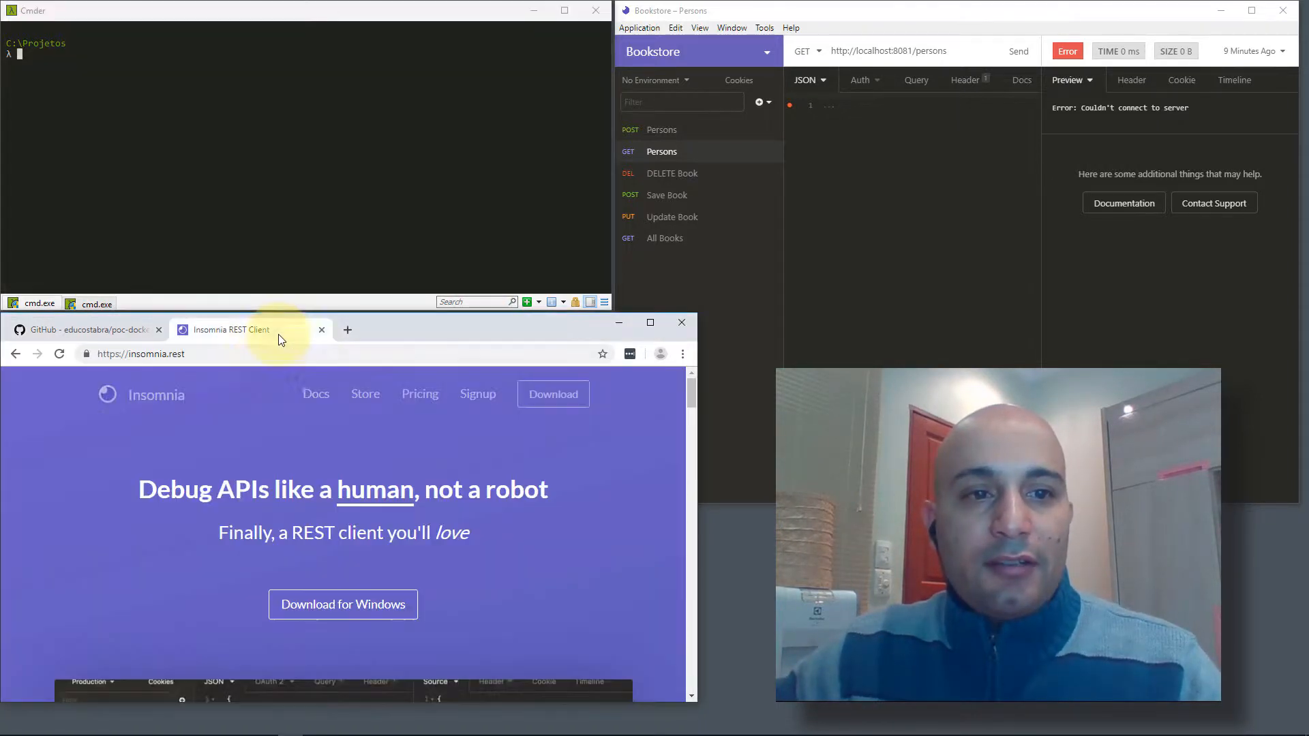
mouse_move(839, 87)
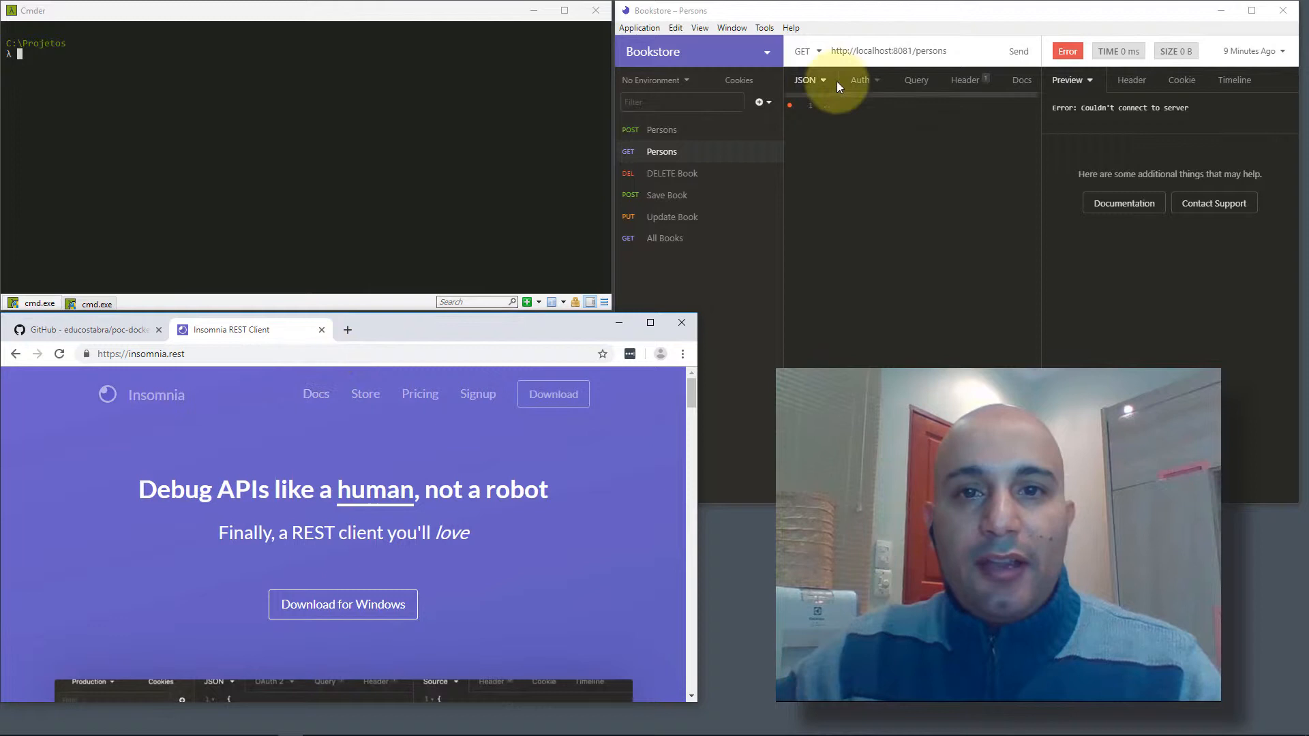
click(791, 27)
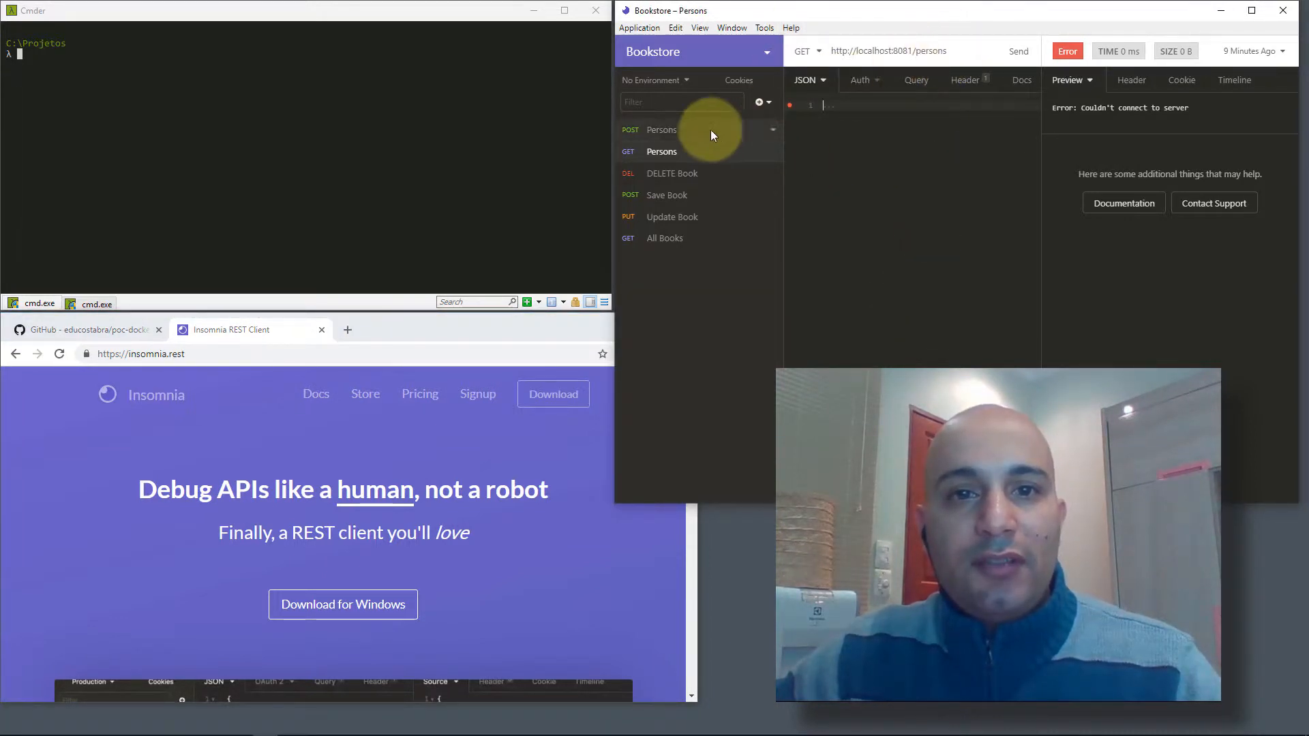
mouse_move(841, 168)
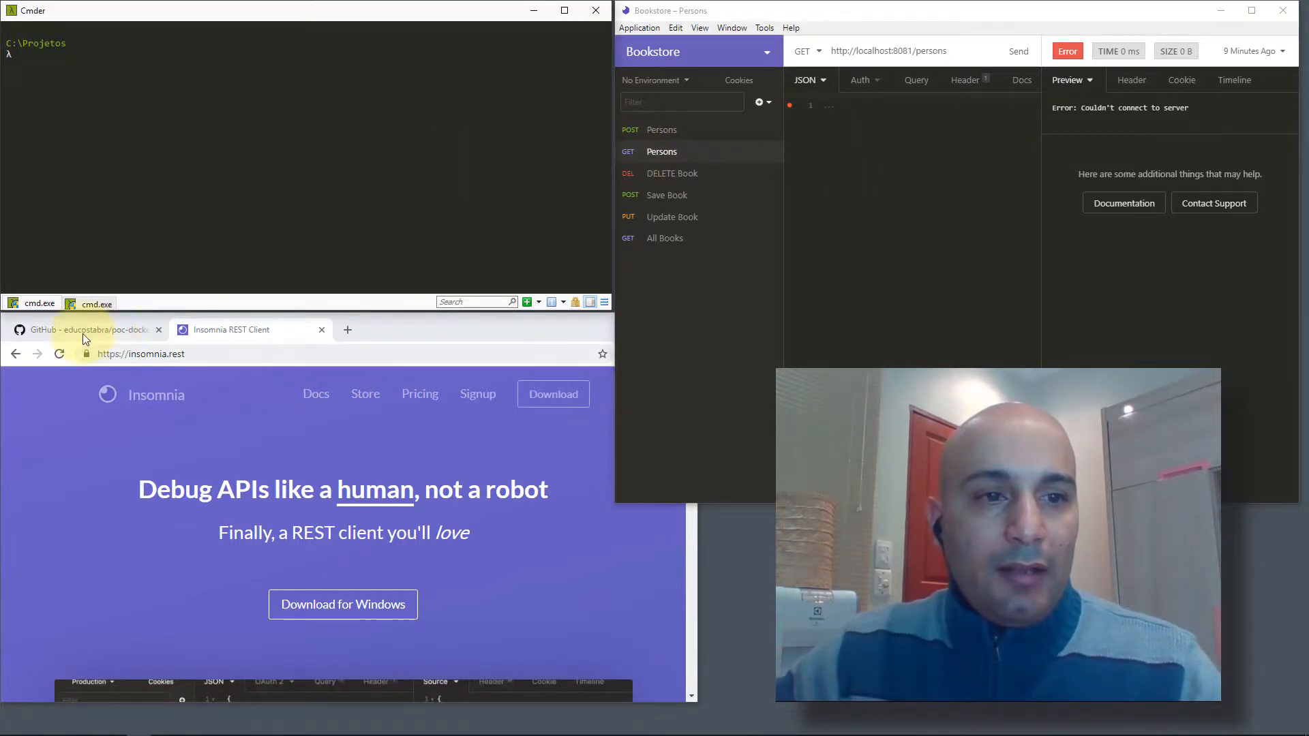
click(88, 328)
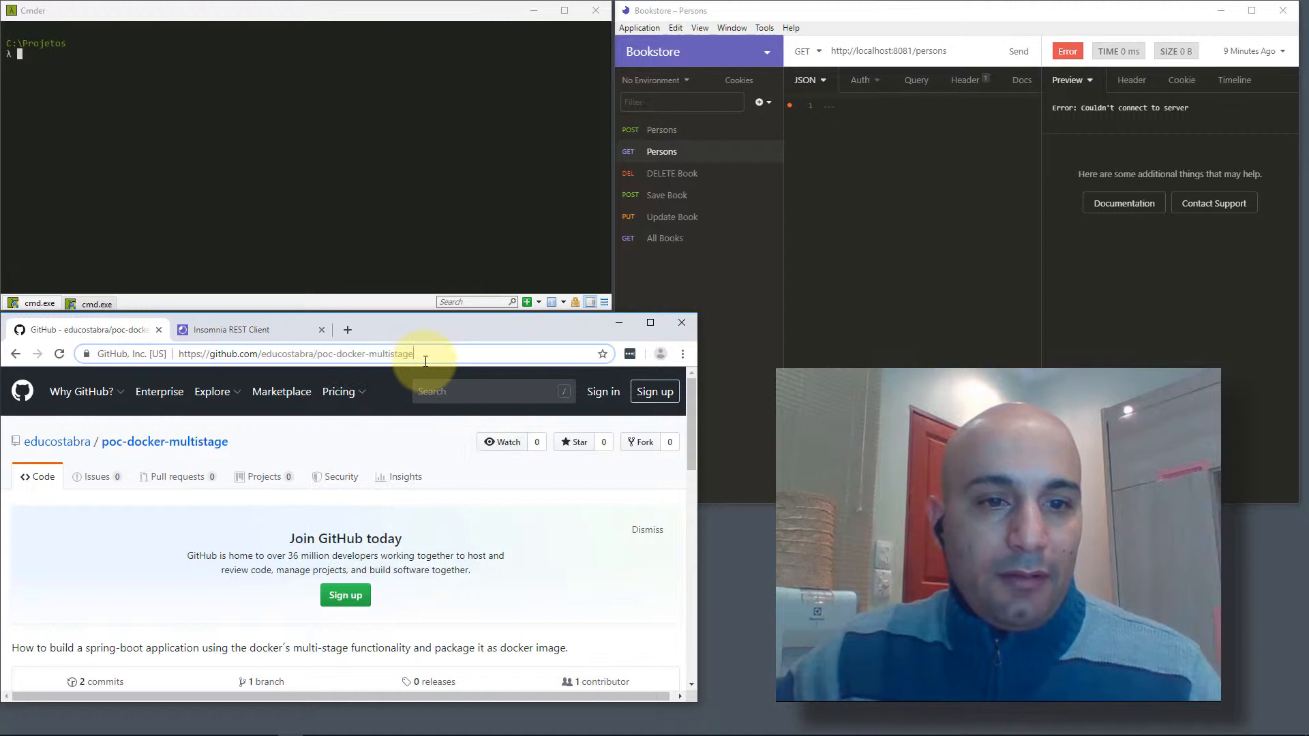
click(296, 355)
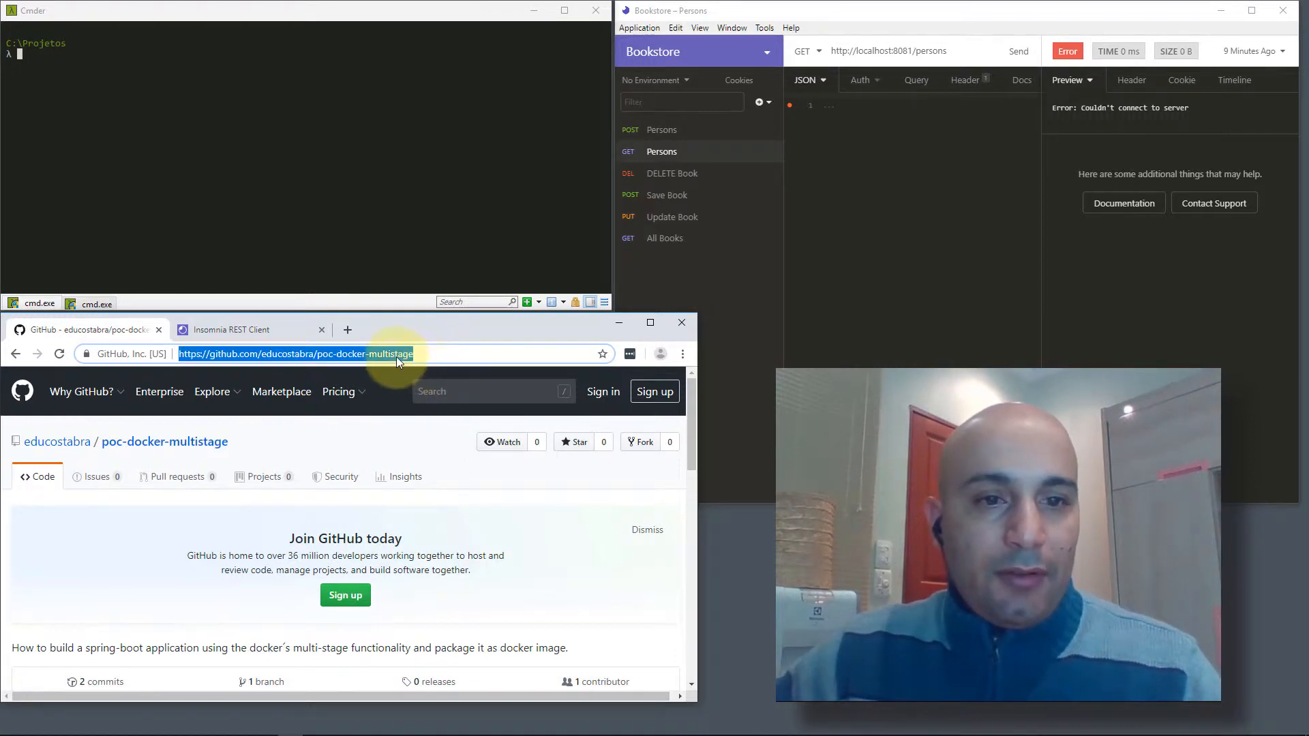
scroll(down, 3)
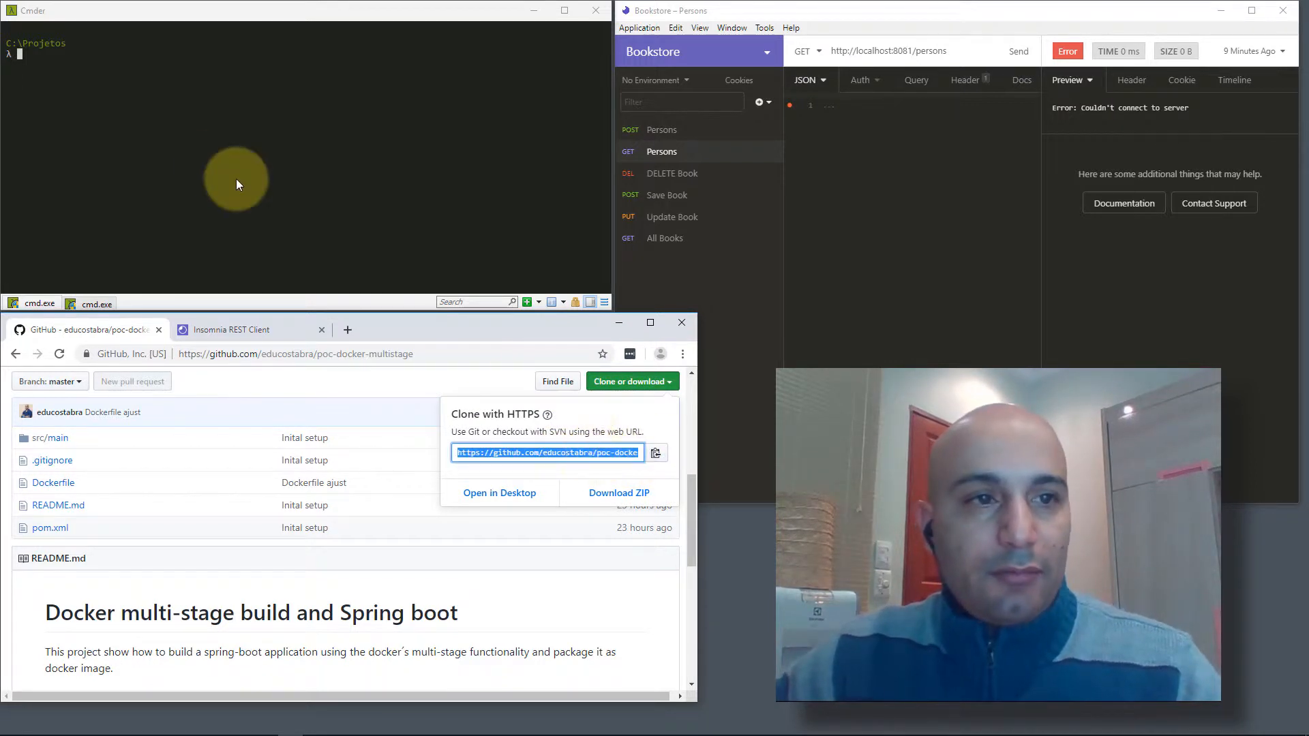
right_click(547, 453)
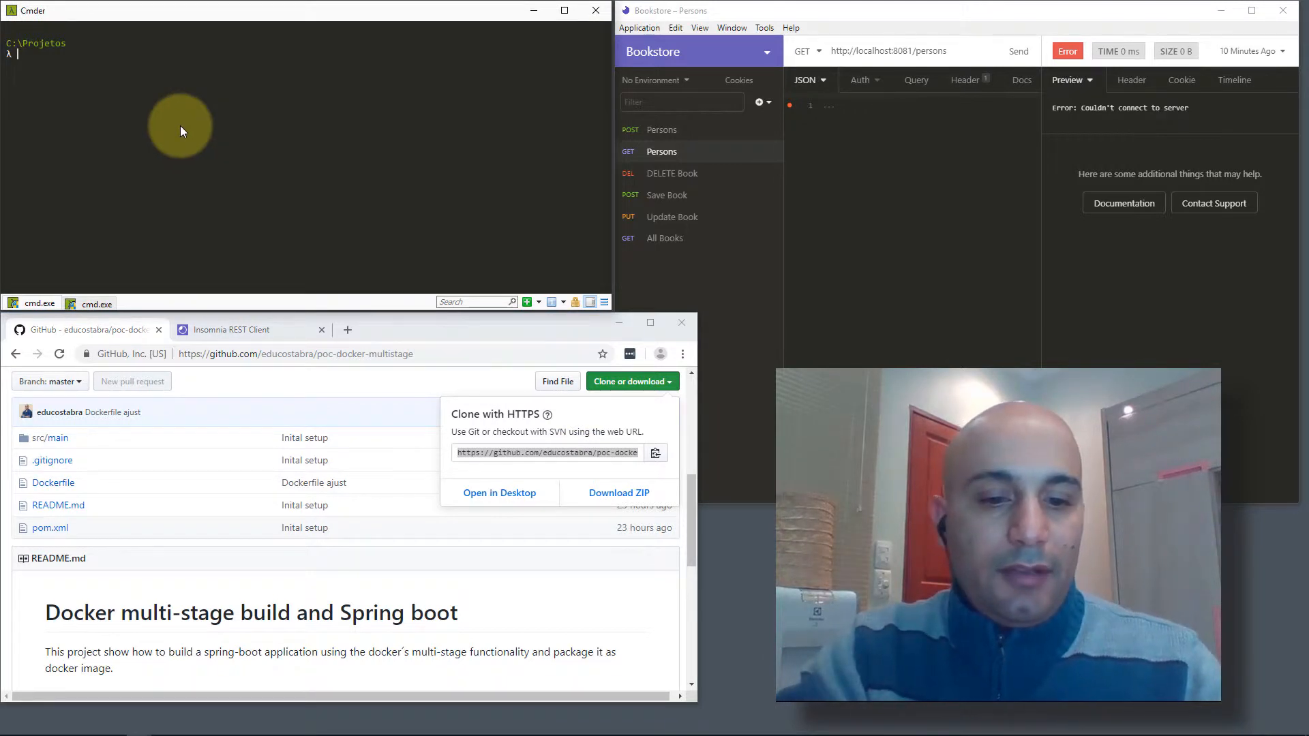
text(git clone)
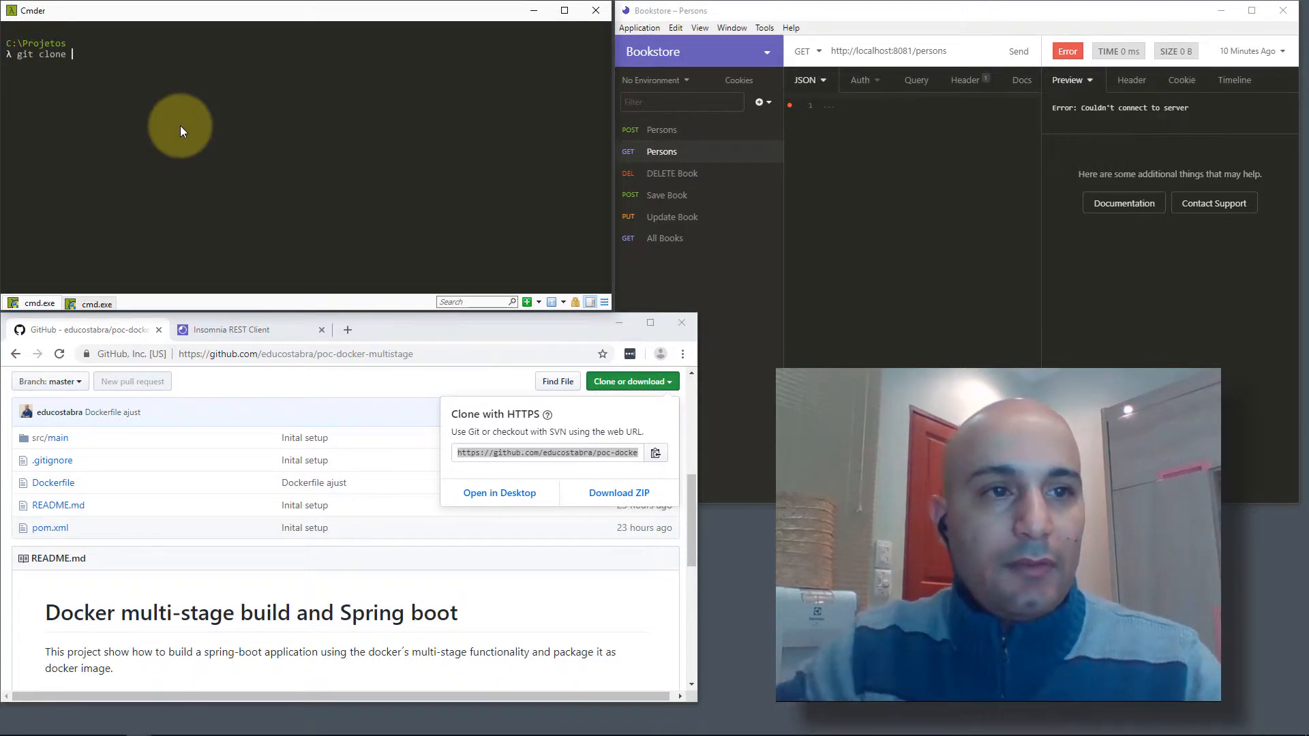
text(https://github.com/educostabra/poc-docker-multistage.git)
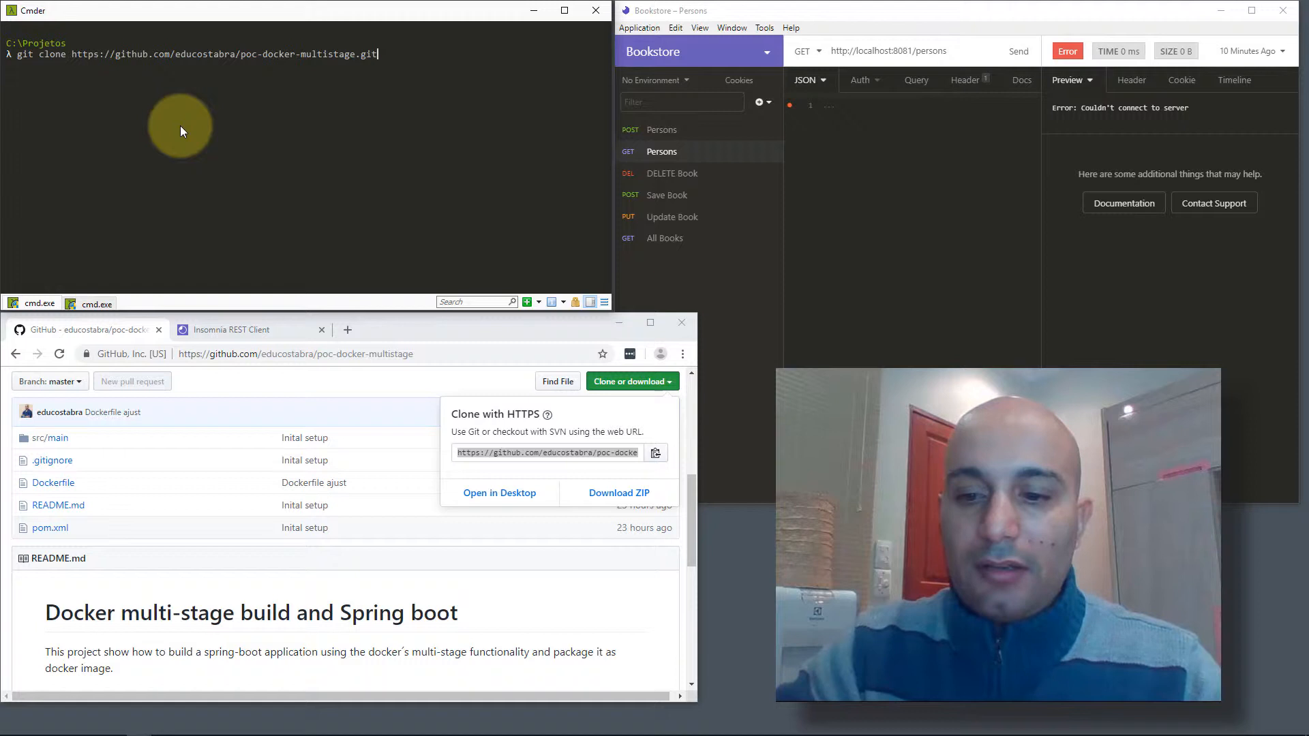
key(Return)
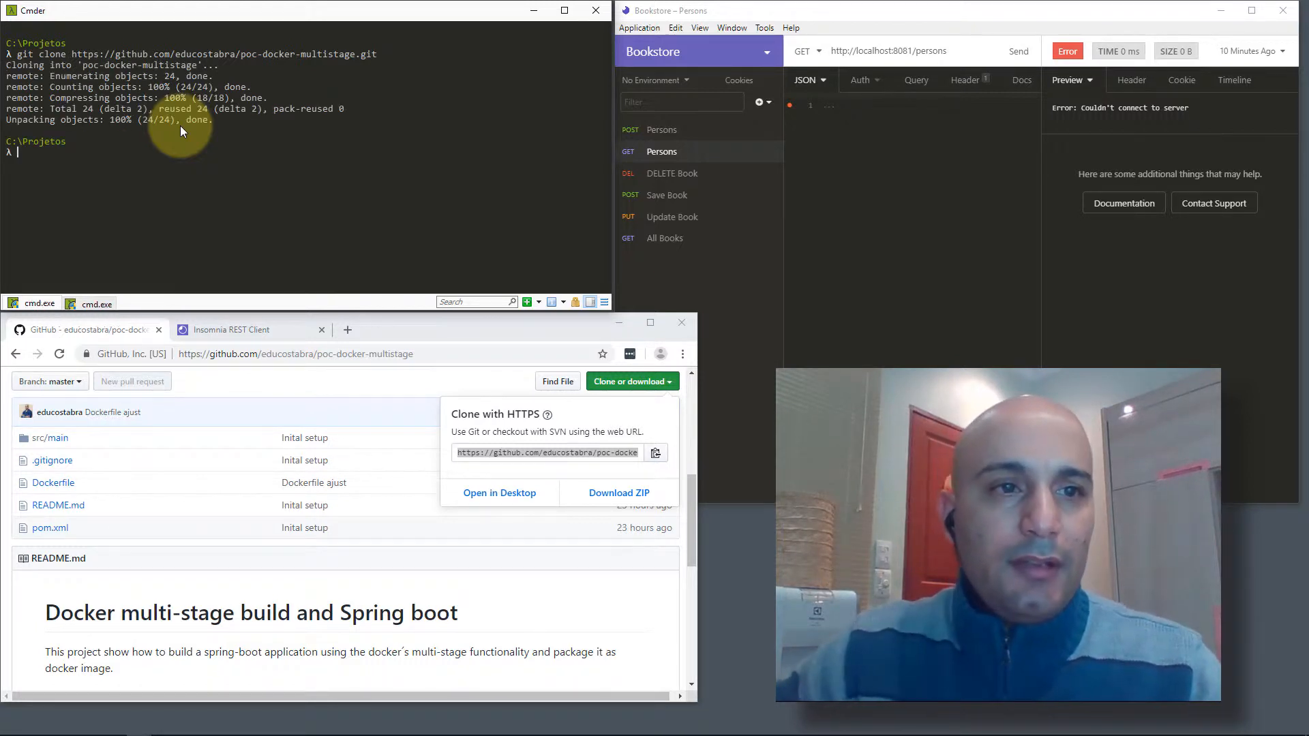
Step: Enter the poc-docker-multistage folder listing Dockerfile, pom.xml, README.md and src
text(cd poc-docker-multistage\)
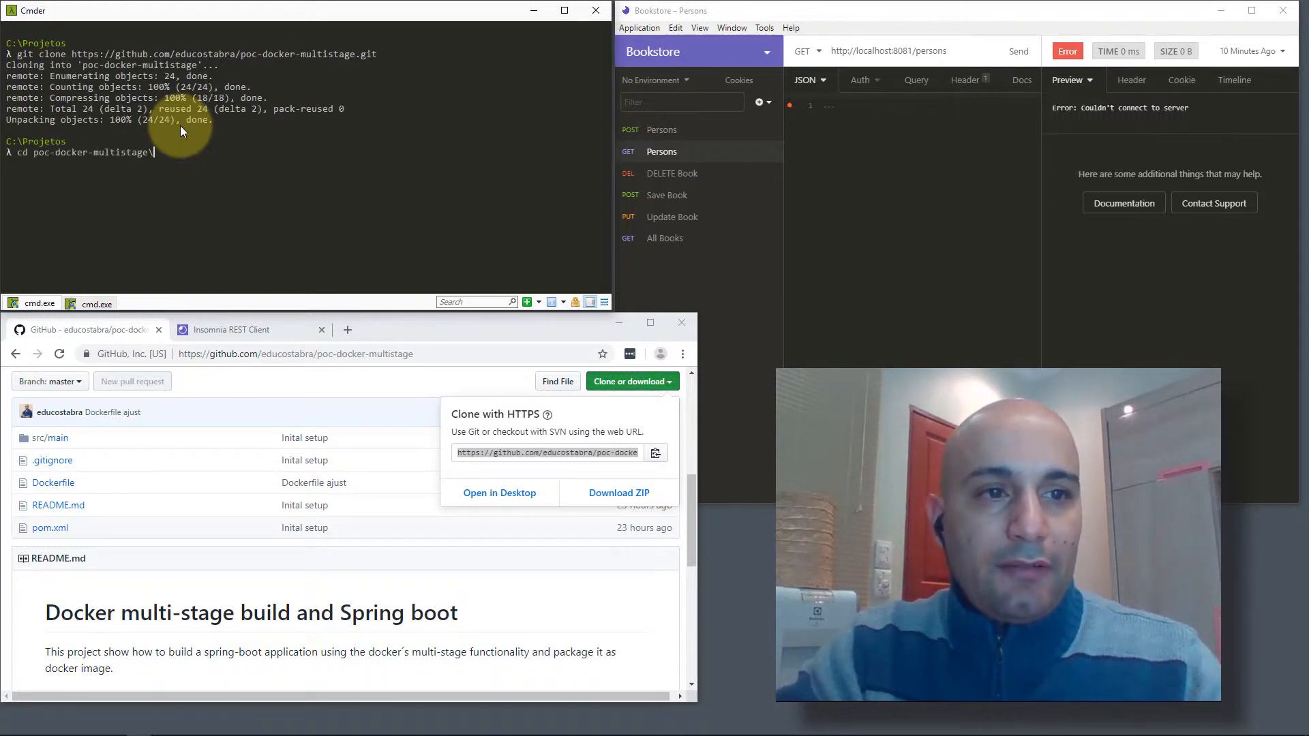
key(Return)
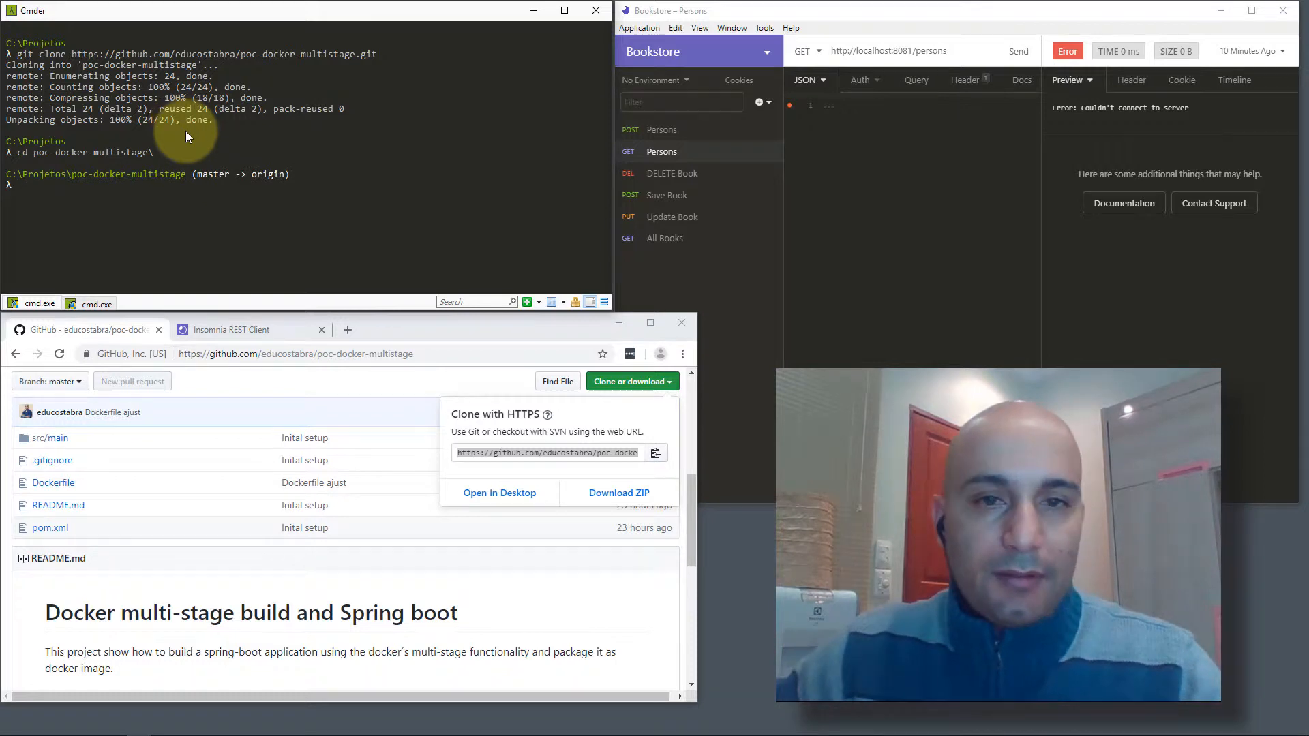
scroll(down, 3)
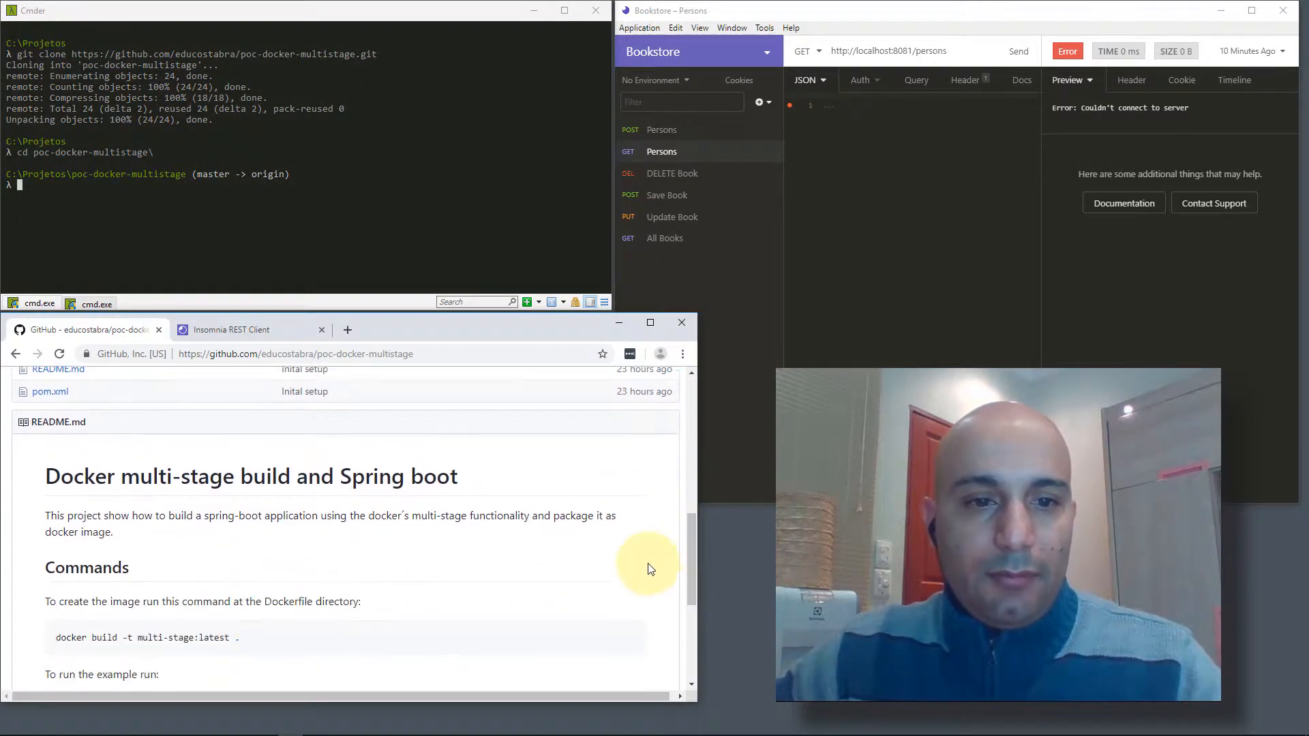
scroll(down, 3)
text(ls)
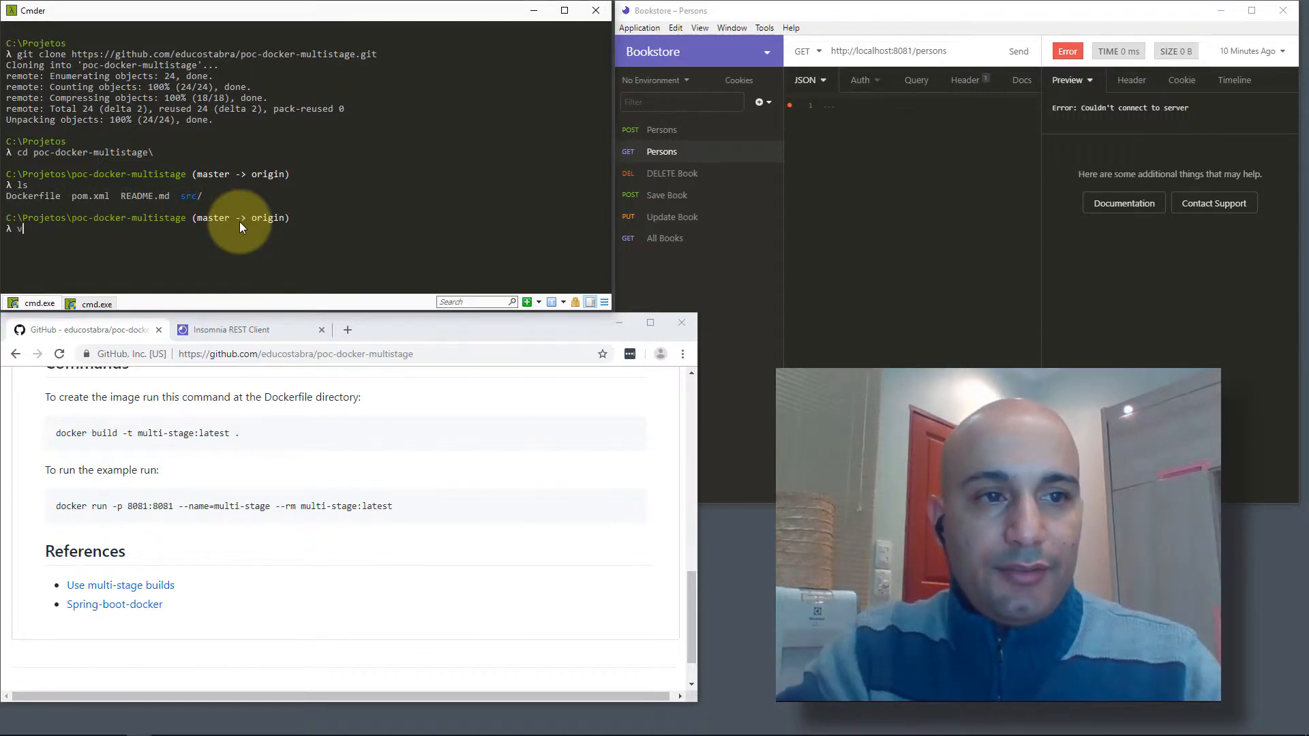
text(im D)
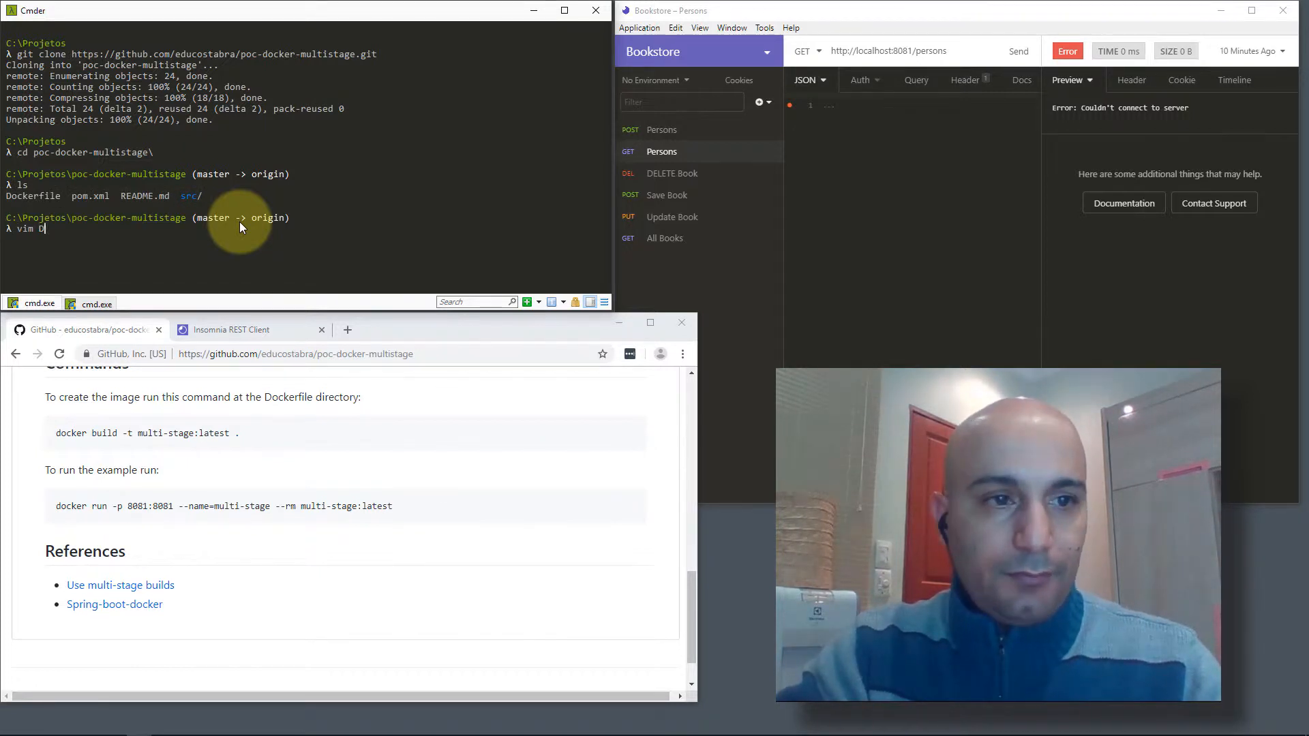
text(ockerfile)
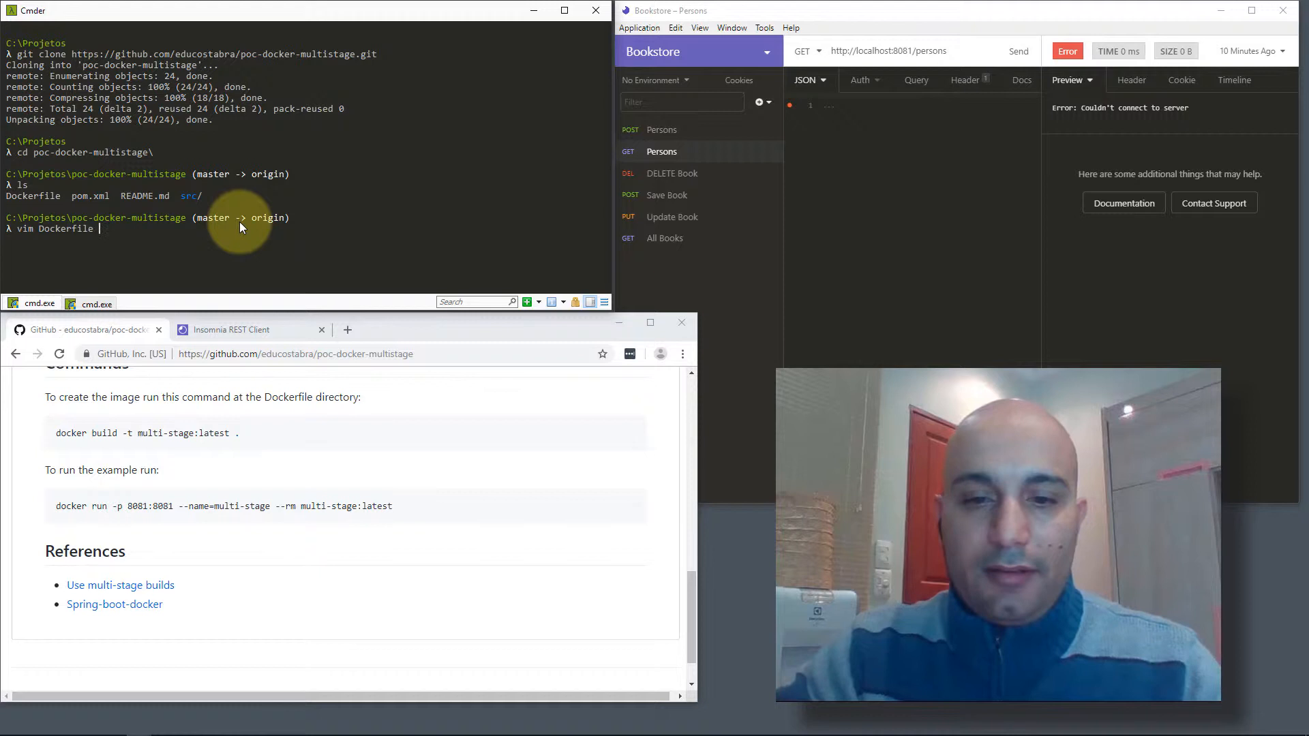
key(Return)
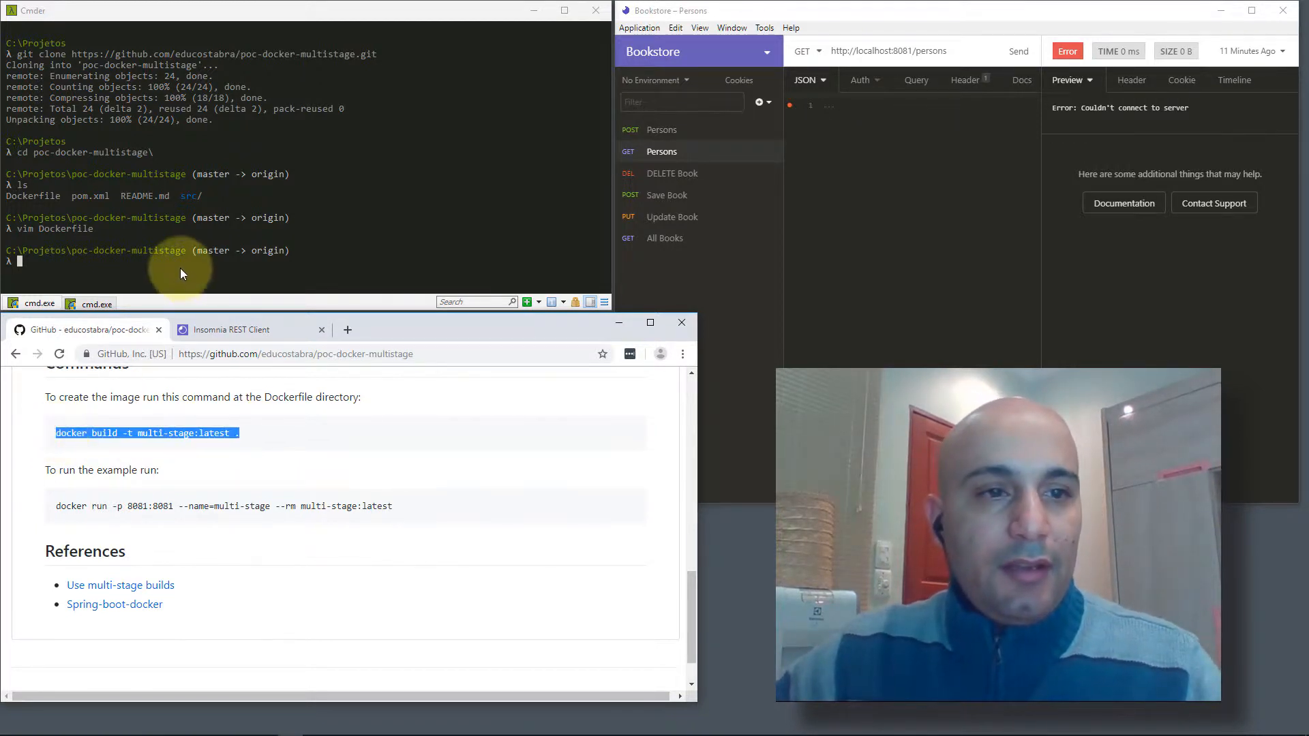
Step: Run docker build -t multi-stage:latest . and let the image build complete
text(docker build -t multi-stage:latest .)
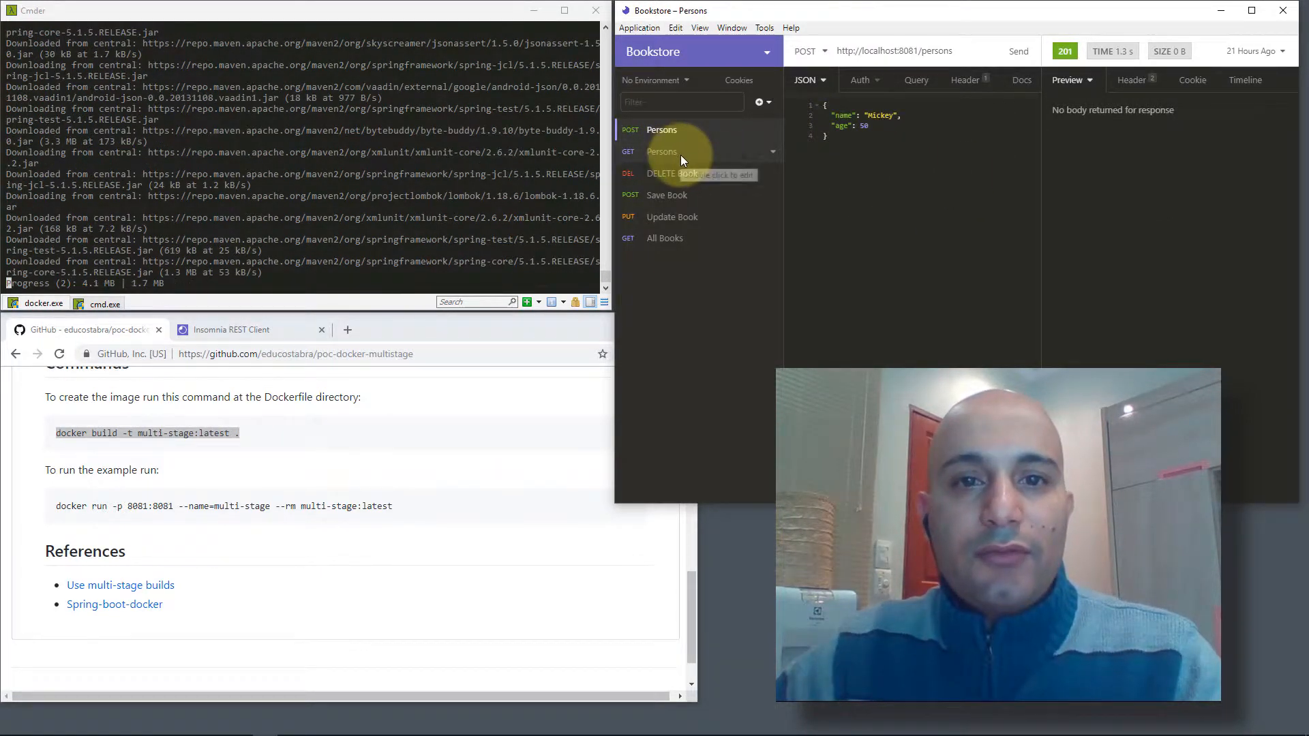
click(661, 151)
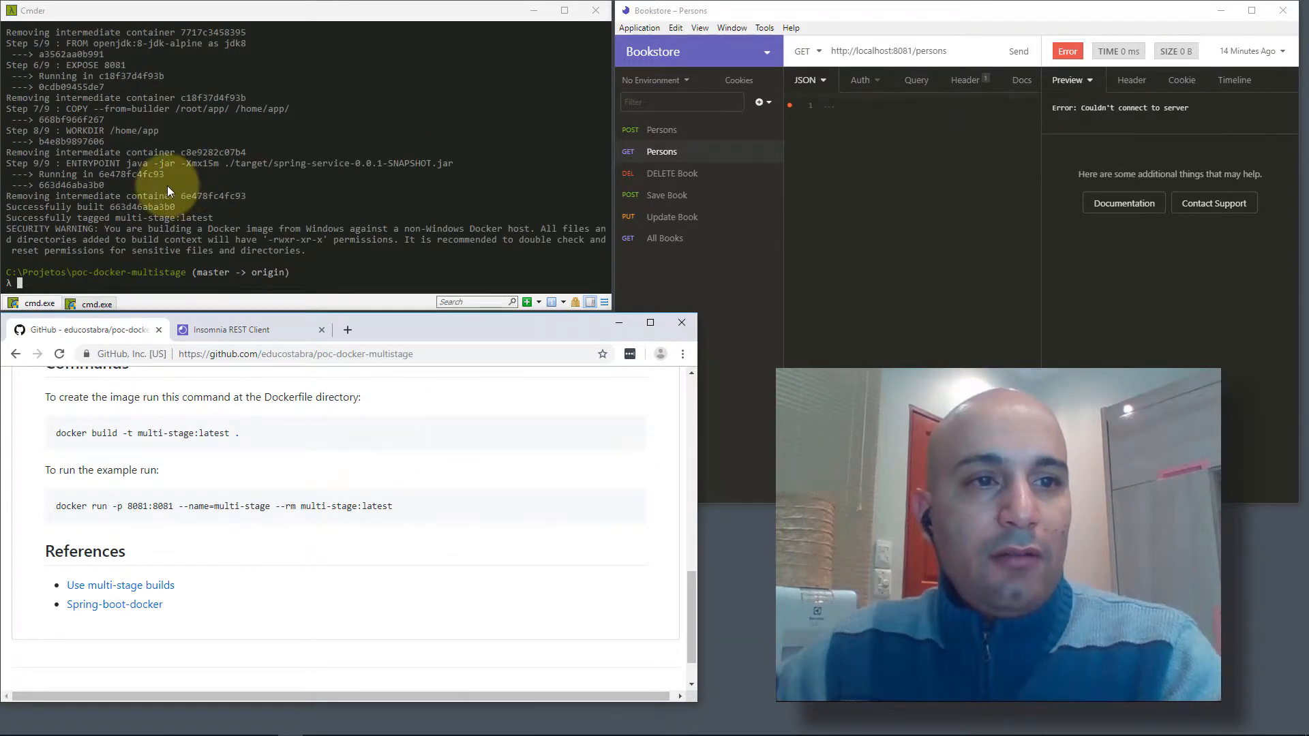
mouse_move(127, 157)
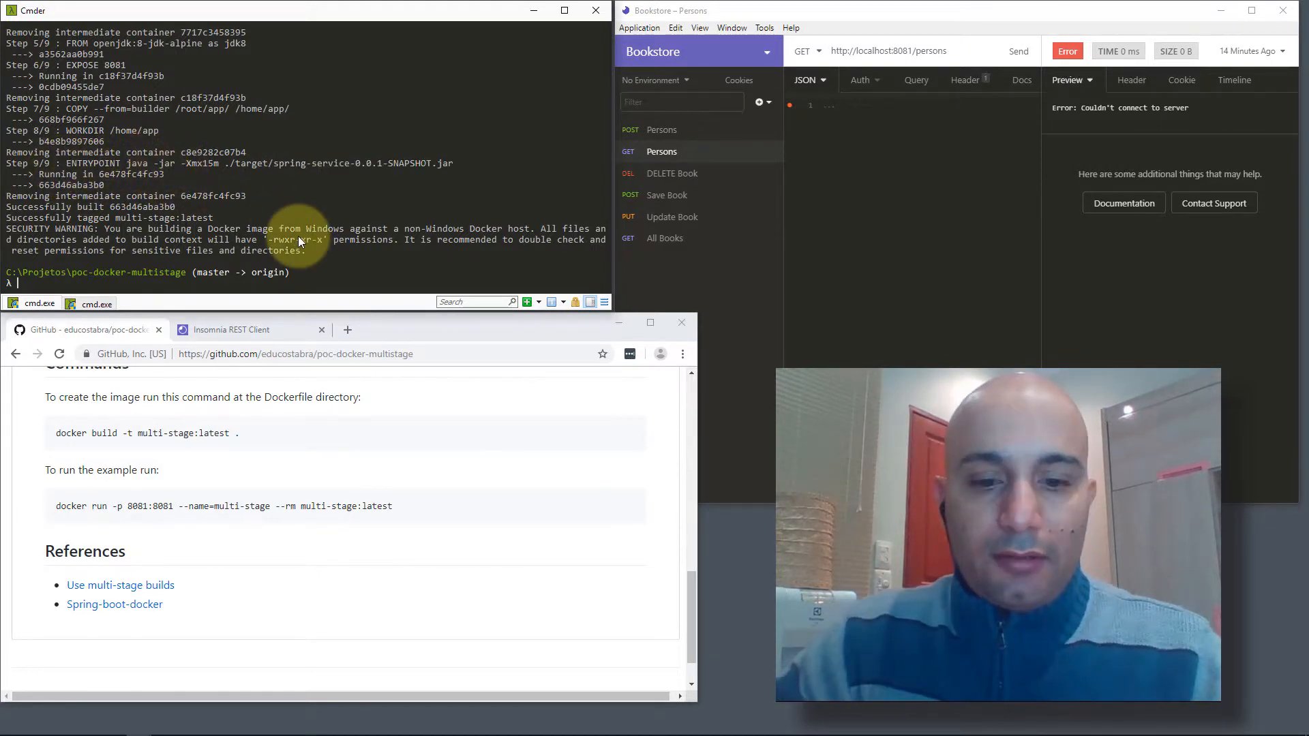
Step: List images filtered to multi, showing multi-stage latest at 123MB created seconds ago
text(dick)
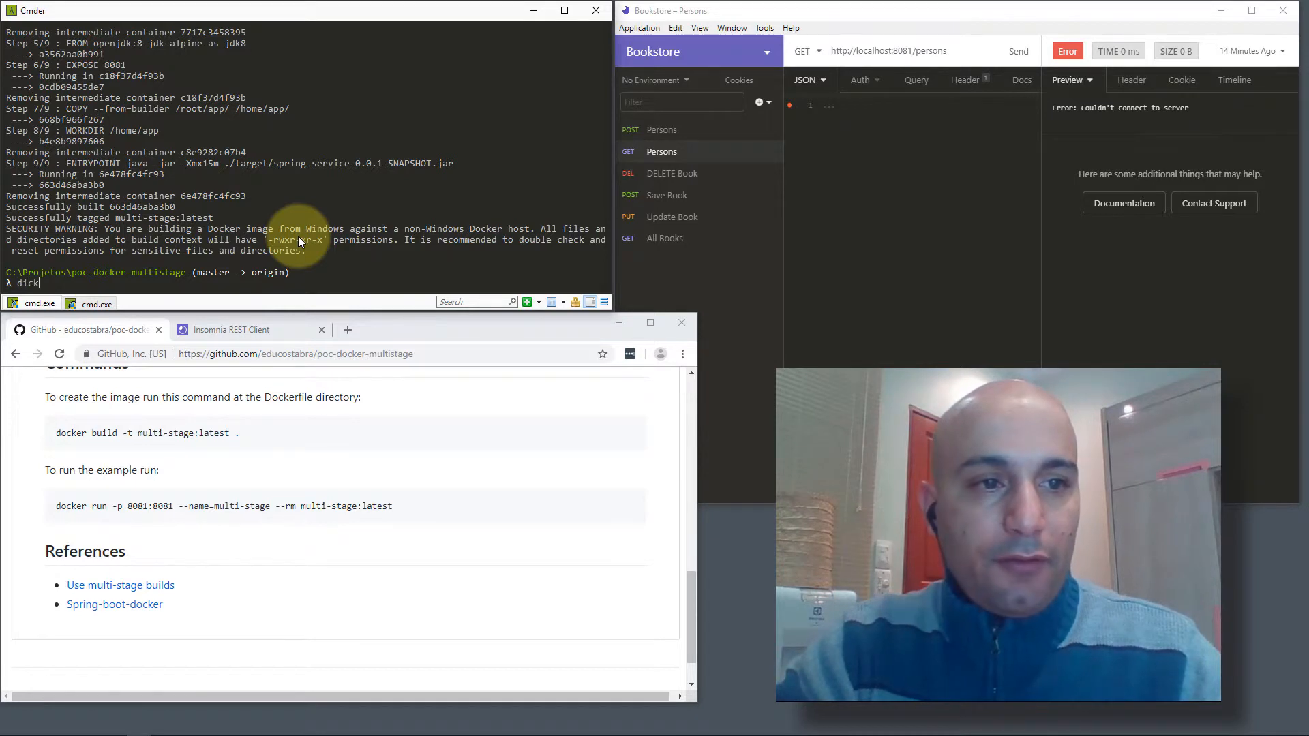
text(ocker)
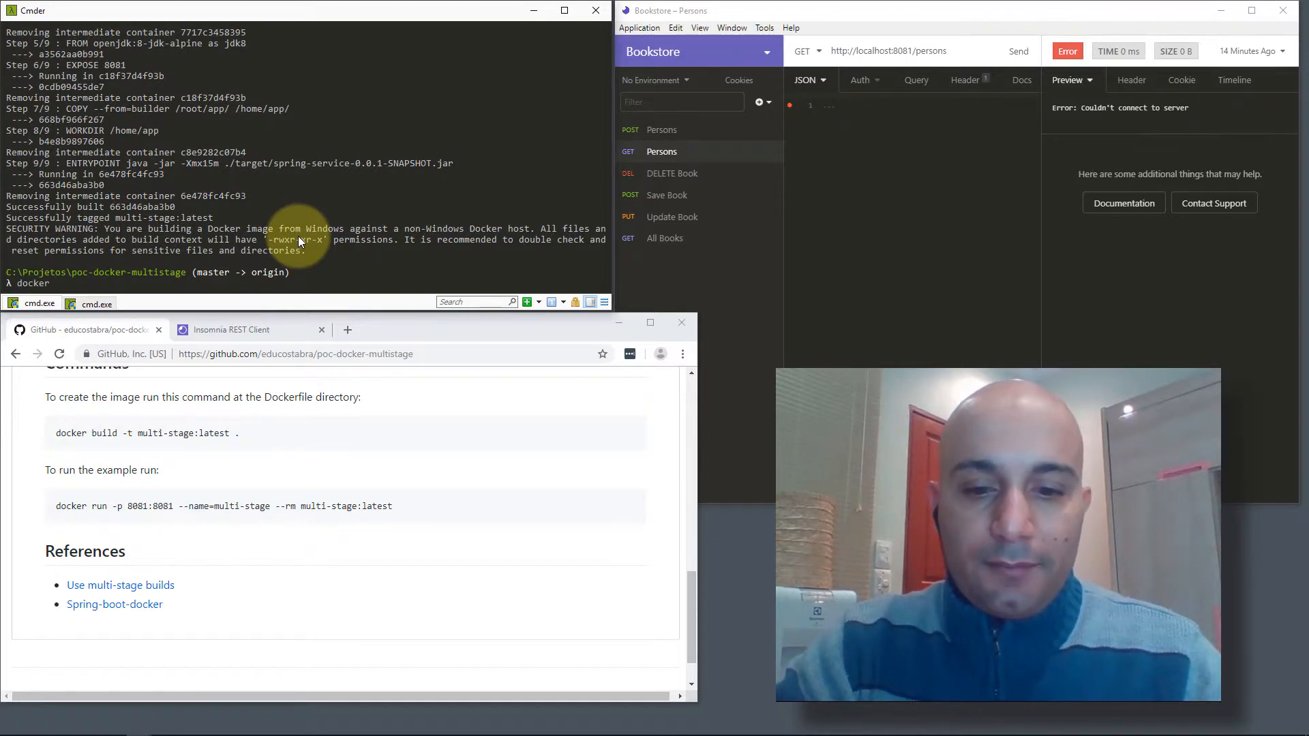
text(image)
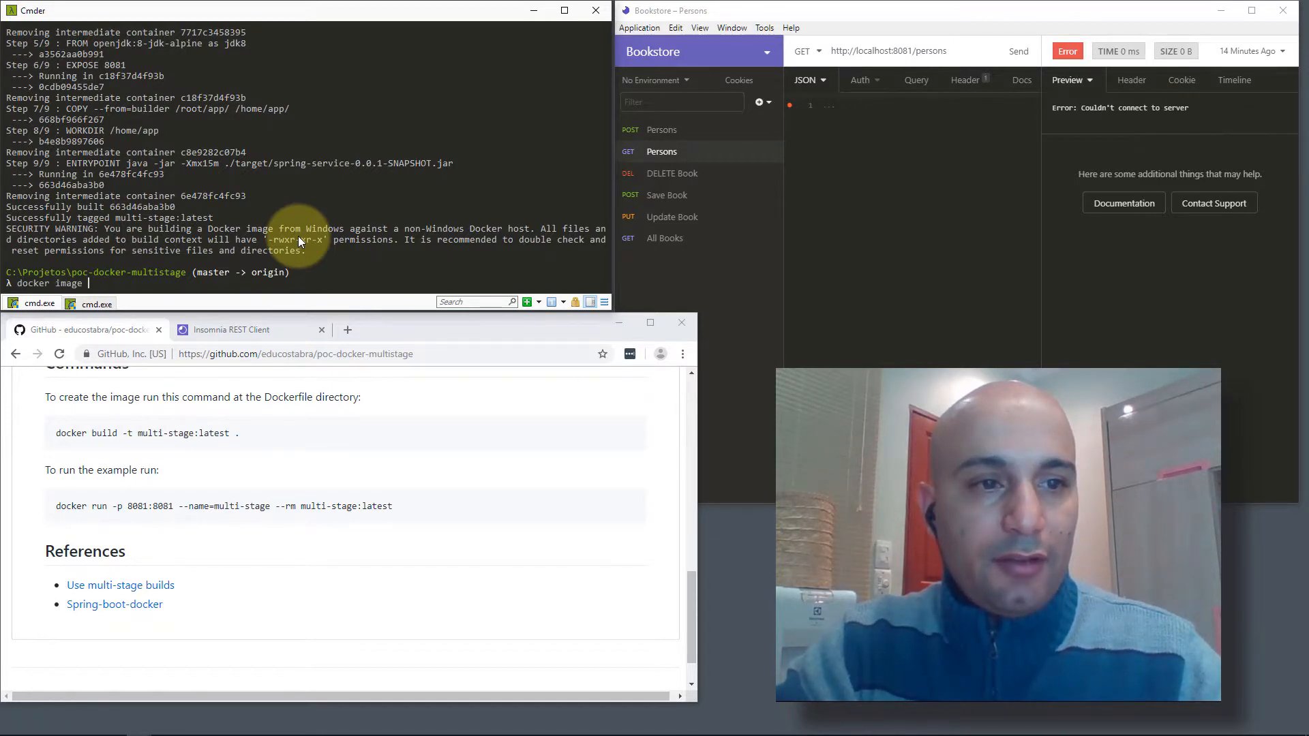
text(ls | grep)
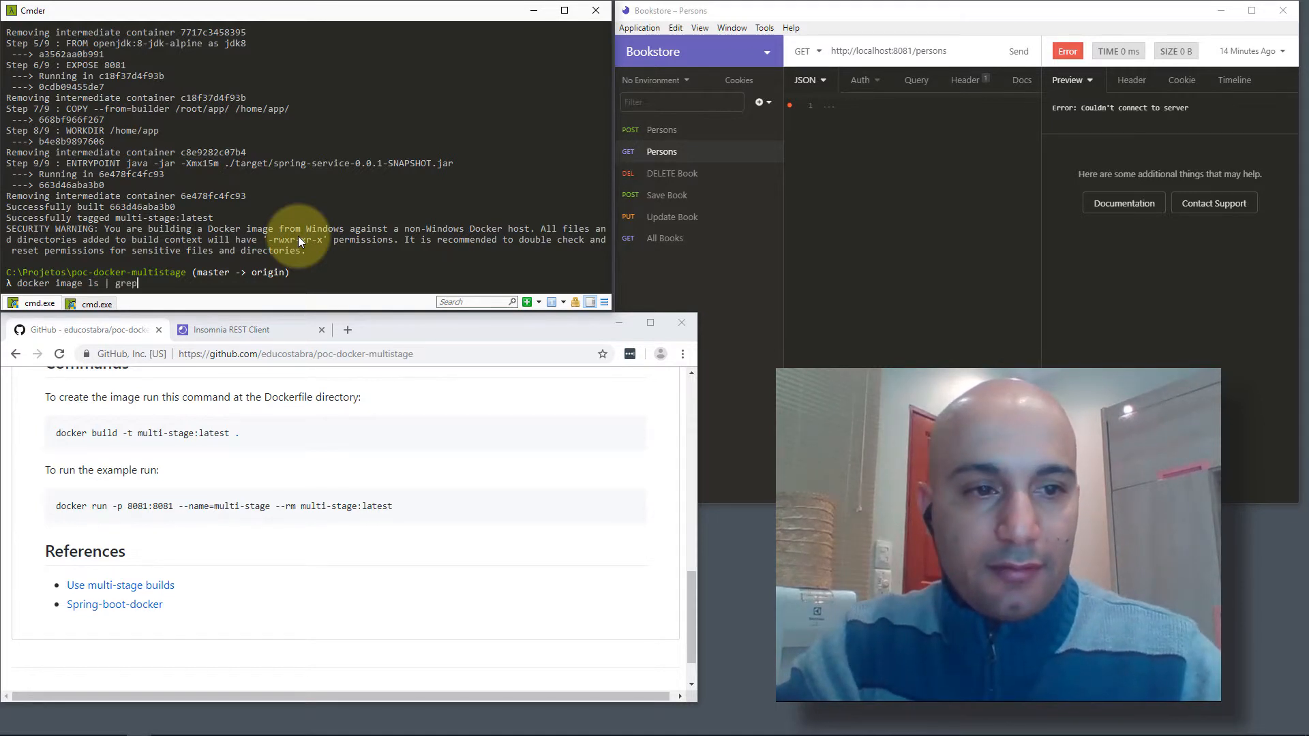
key(Return)
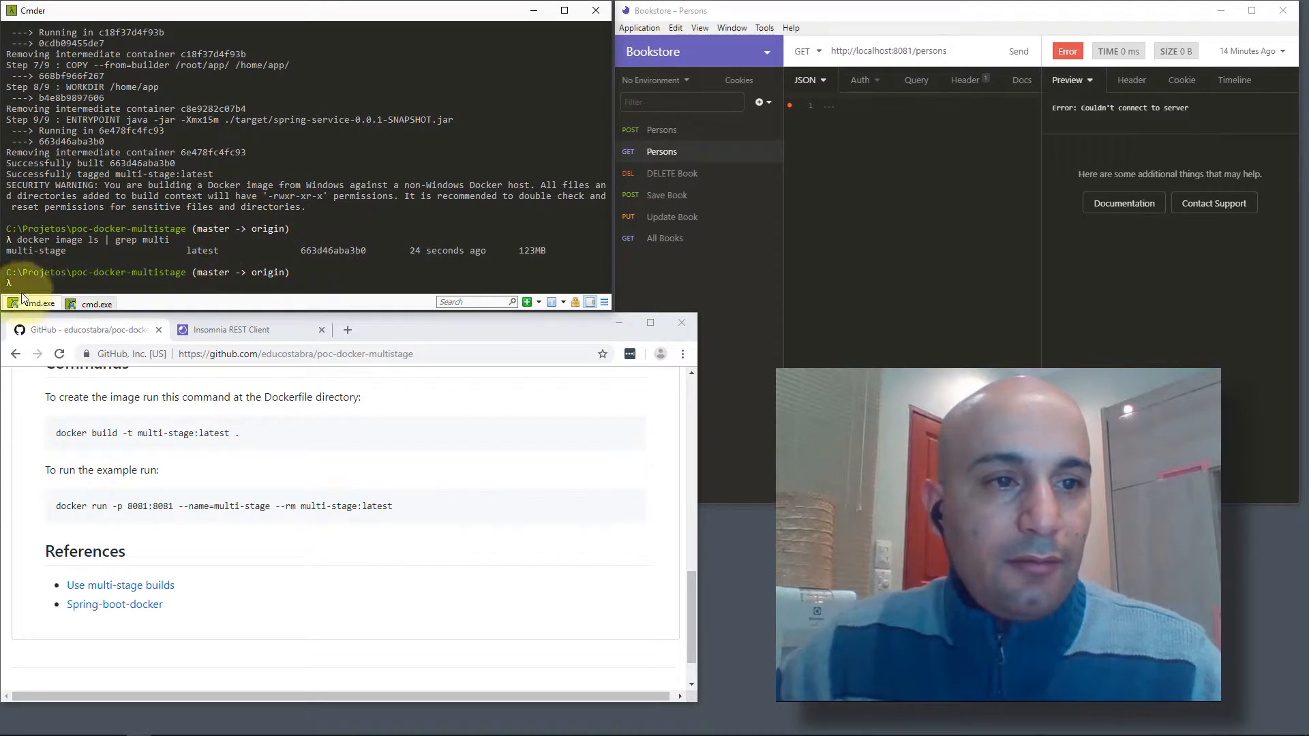
double_click(34, 251)
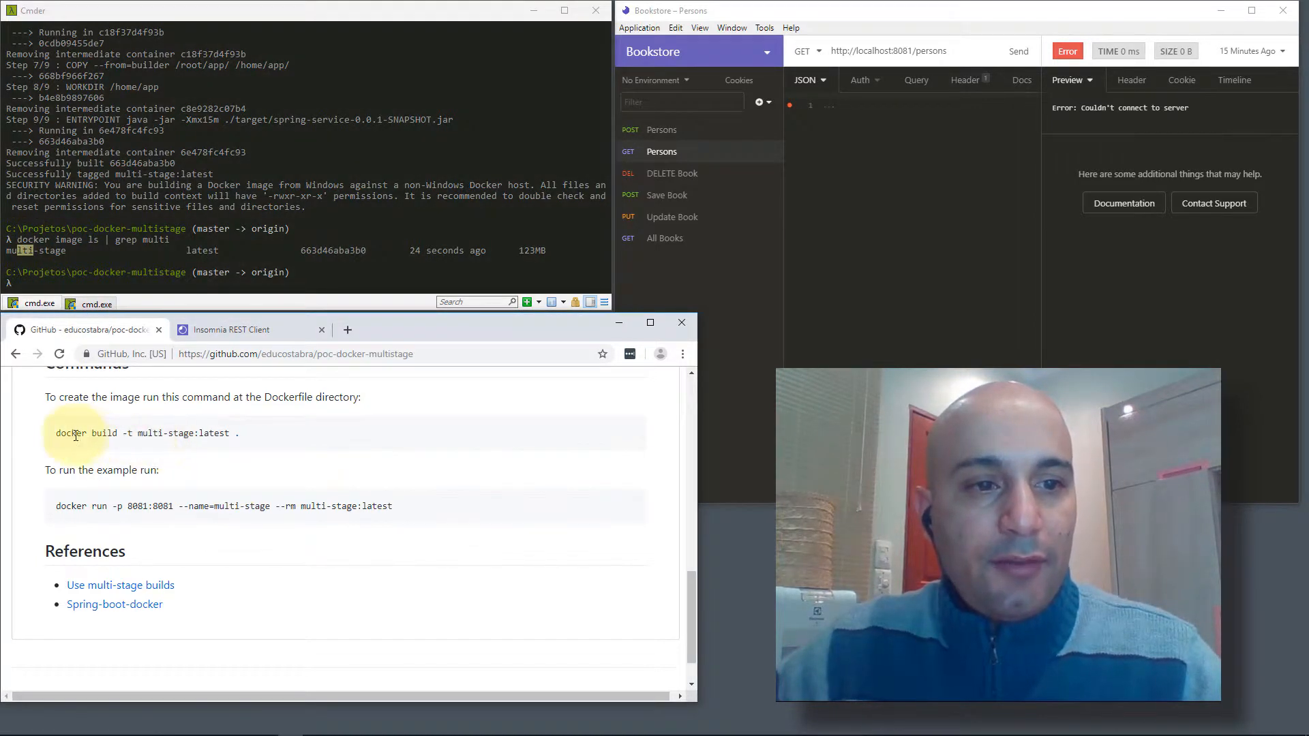
mouse_move(191, 522)
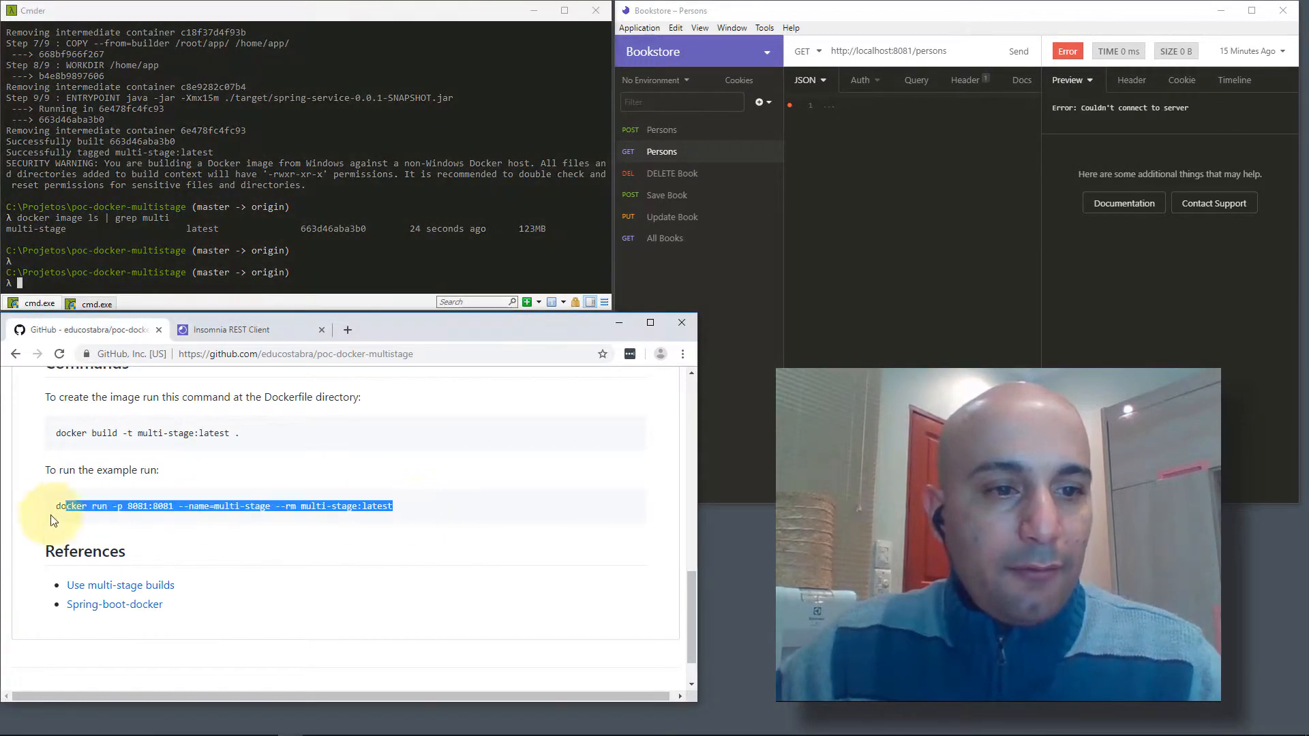
Step: Copy the docker run command from GitHub and start the container, Tomcat listening on 8081
right_click(192, 506)
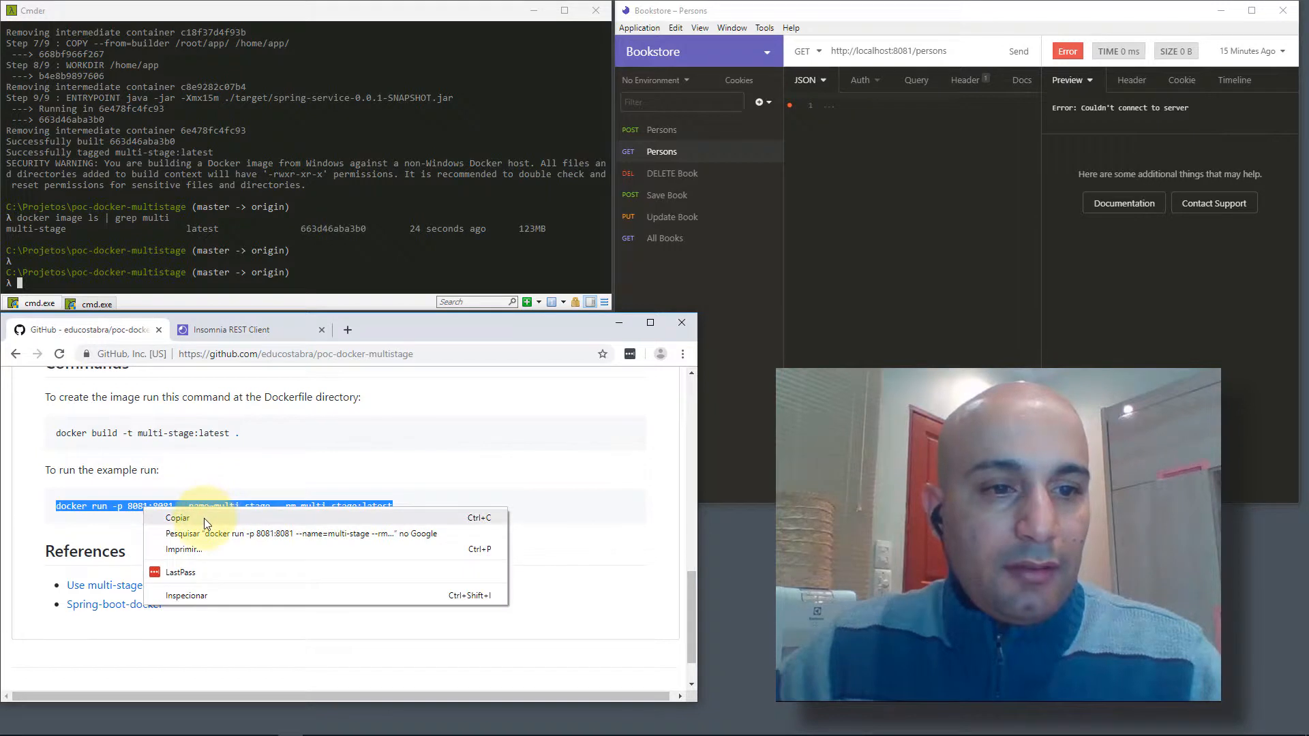
click(177, 518)
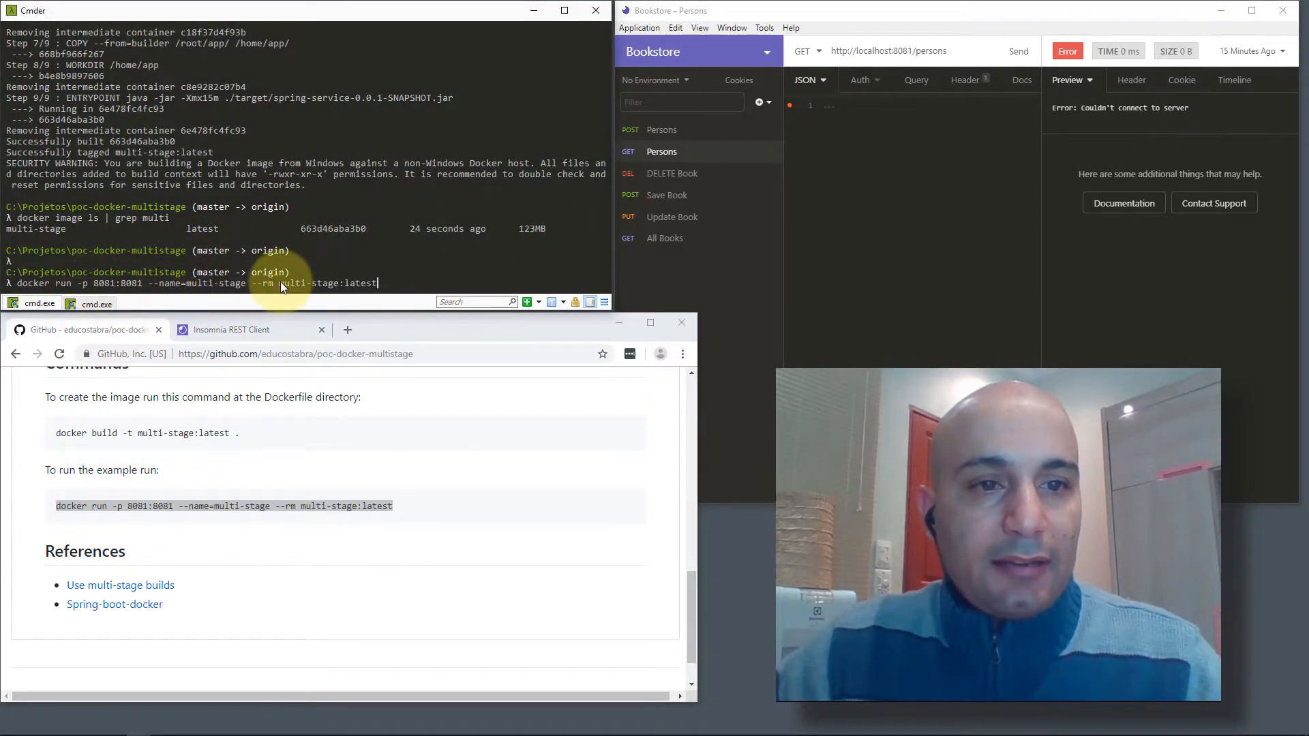
double_click(307, 283)
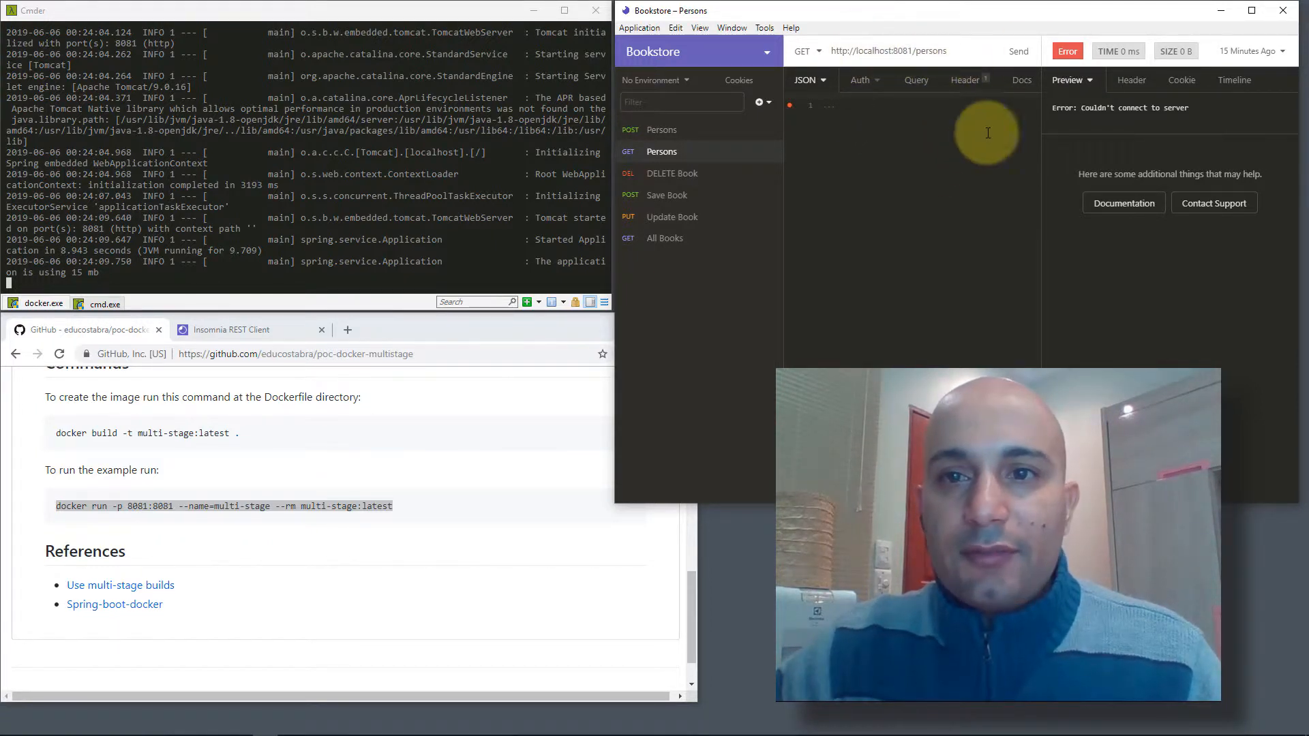
Step: Post the person Mickey aged 50 (201), then list persons returning 200 with that entry and id
click(1017, 51)
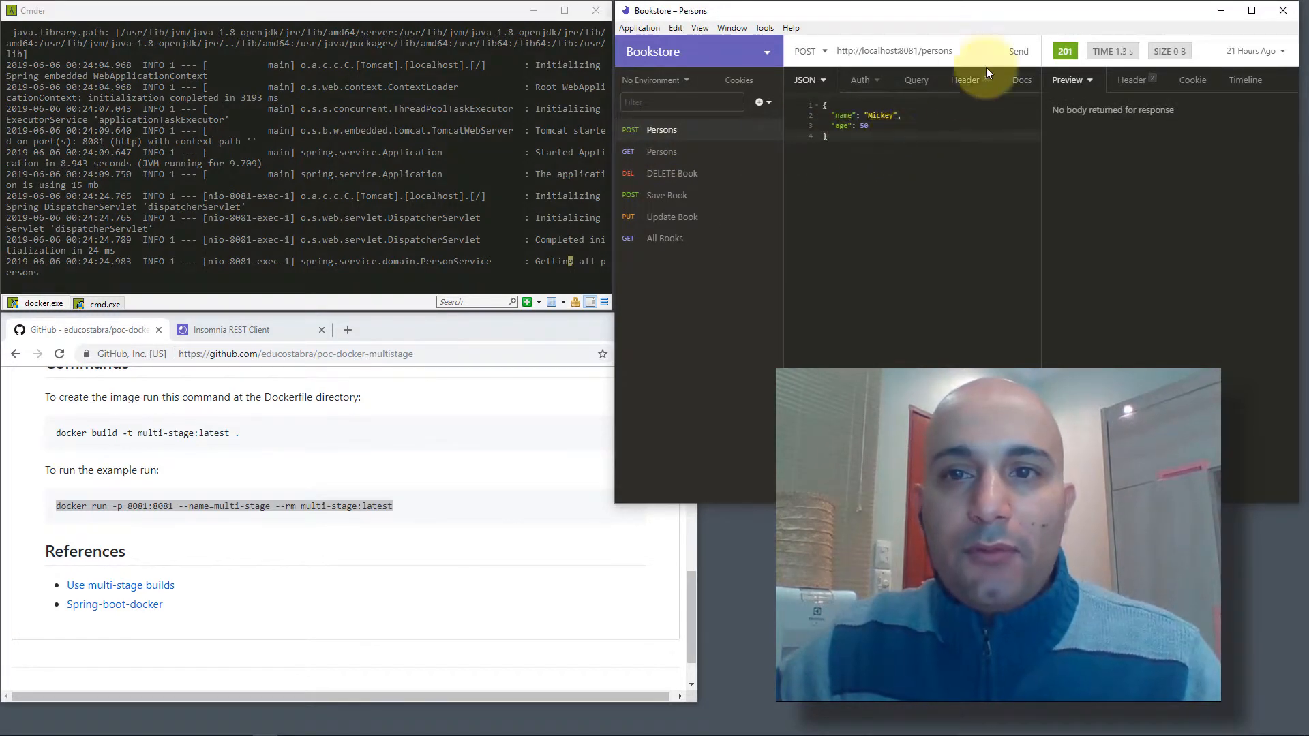
click(1017, 51)
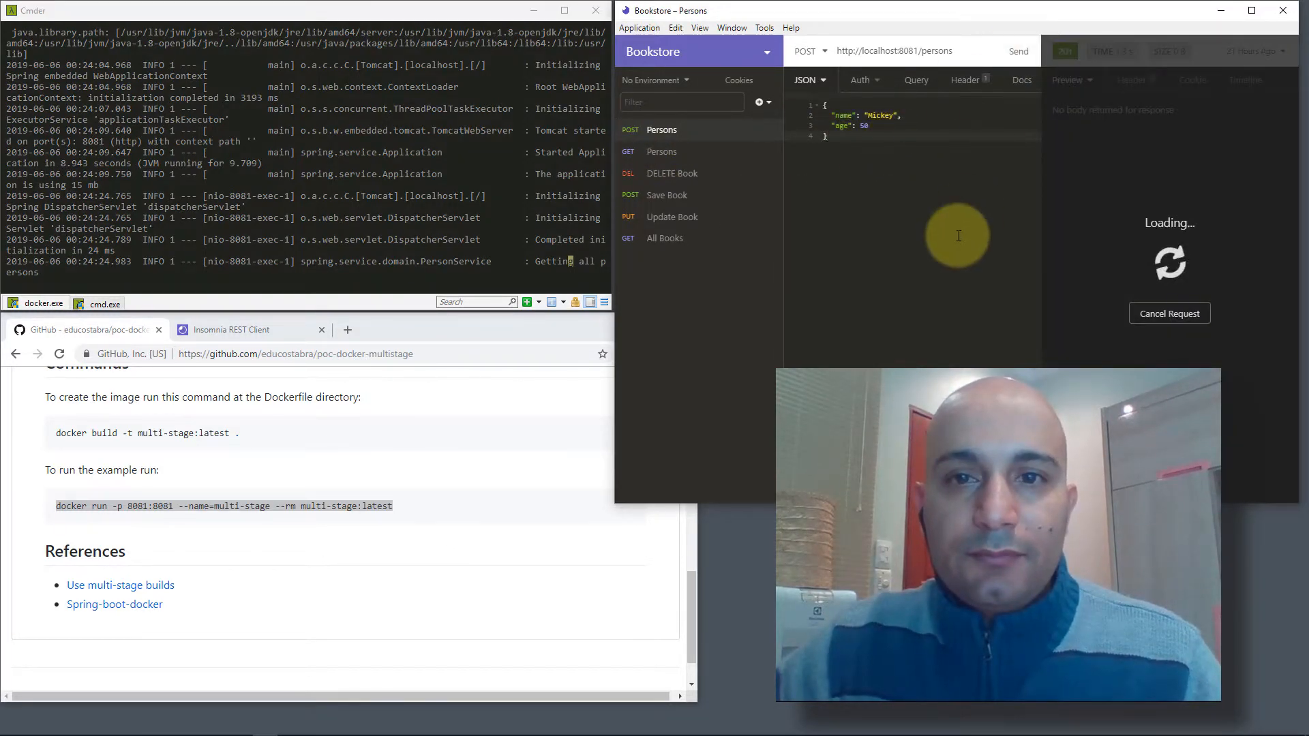
click(1017, 51)
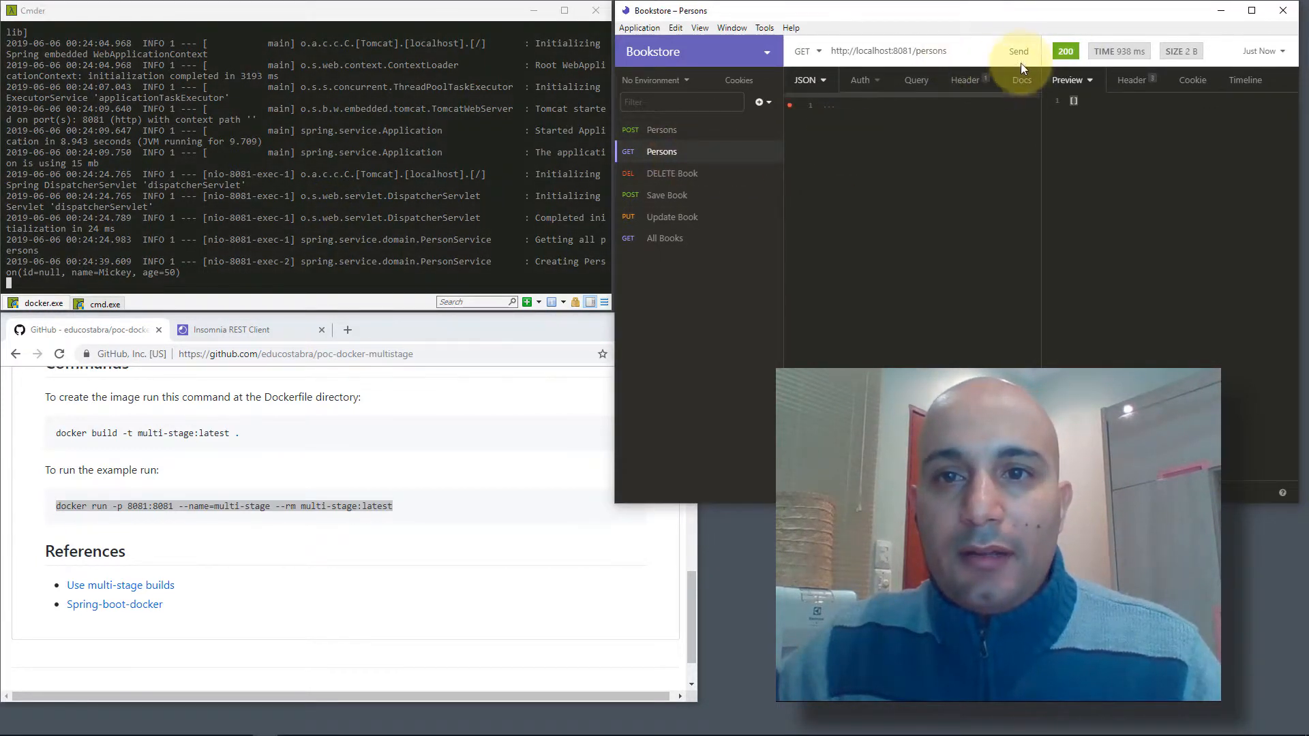
click(1018, 50)
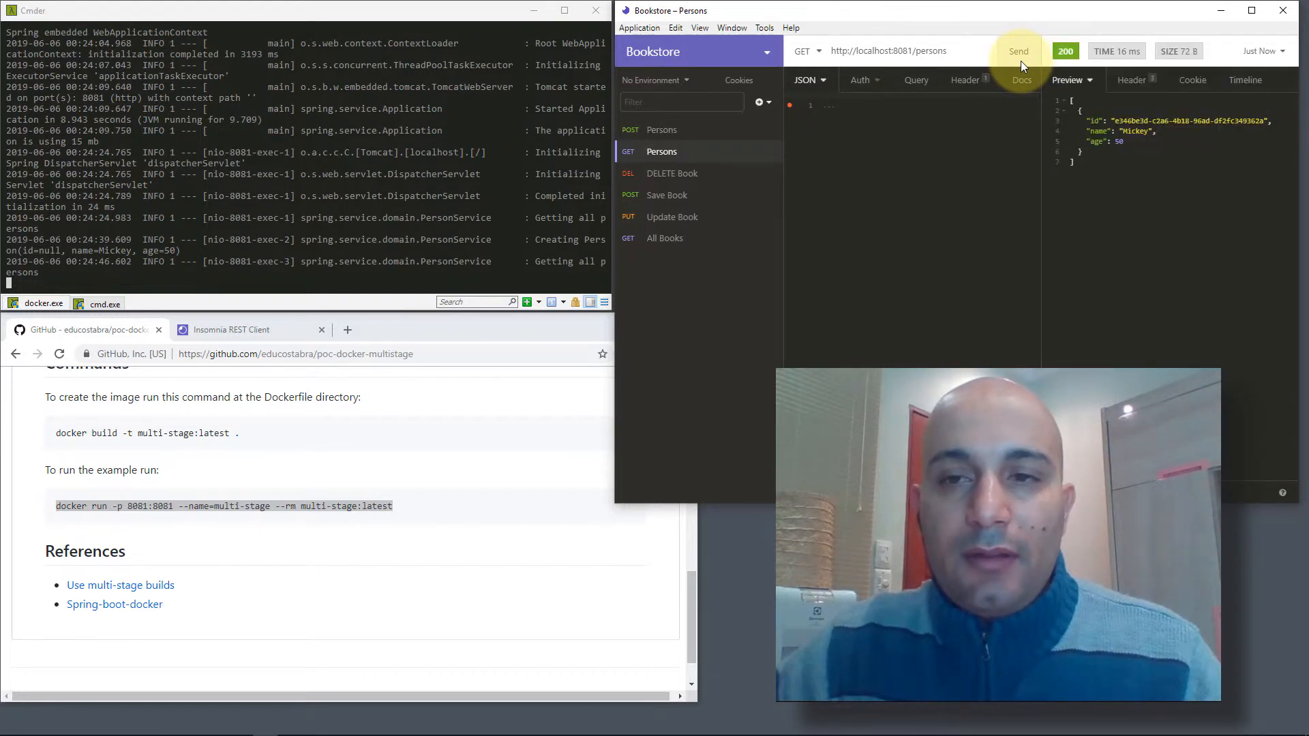